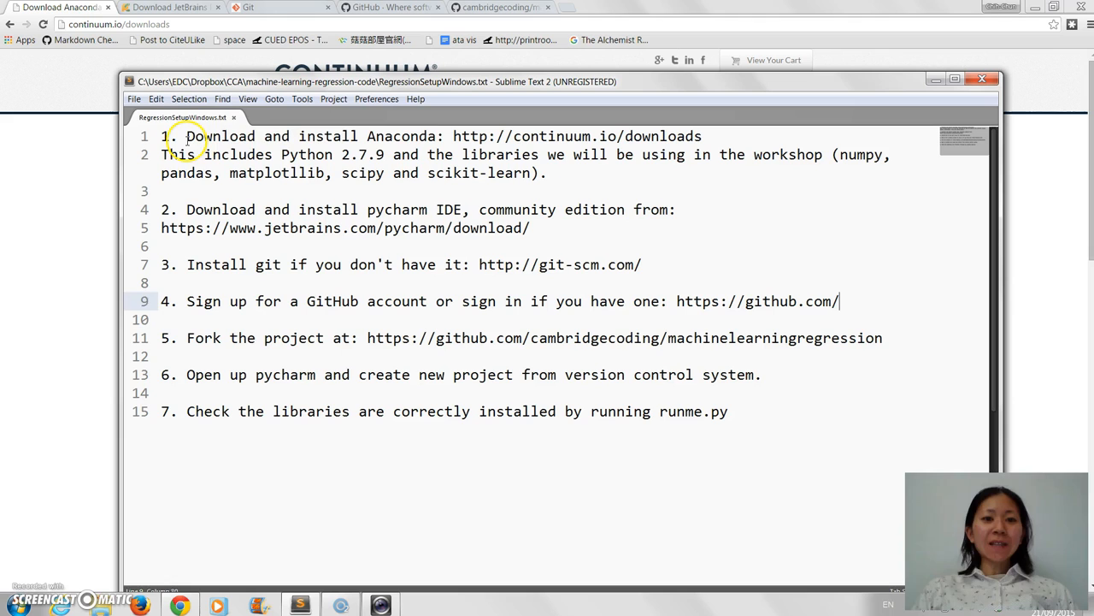
Highlight the Anaconda install step and review the Windows 64-bit Python 2.7 graphical installer.
left_click_drag(186, 136, 436, 136)
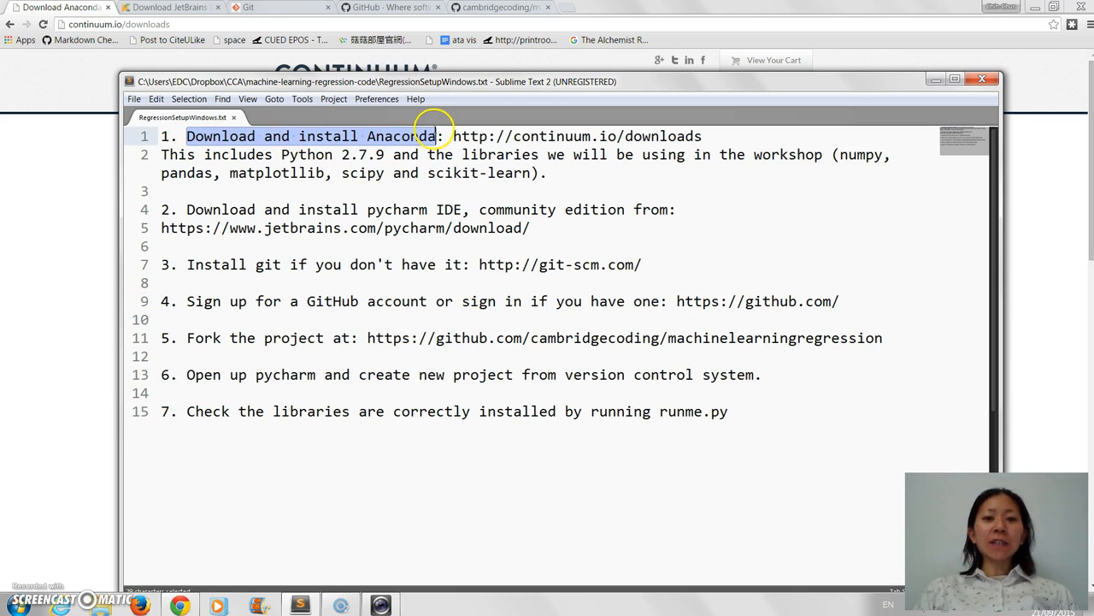
left_click(453, 136)
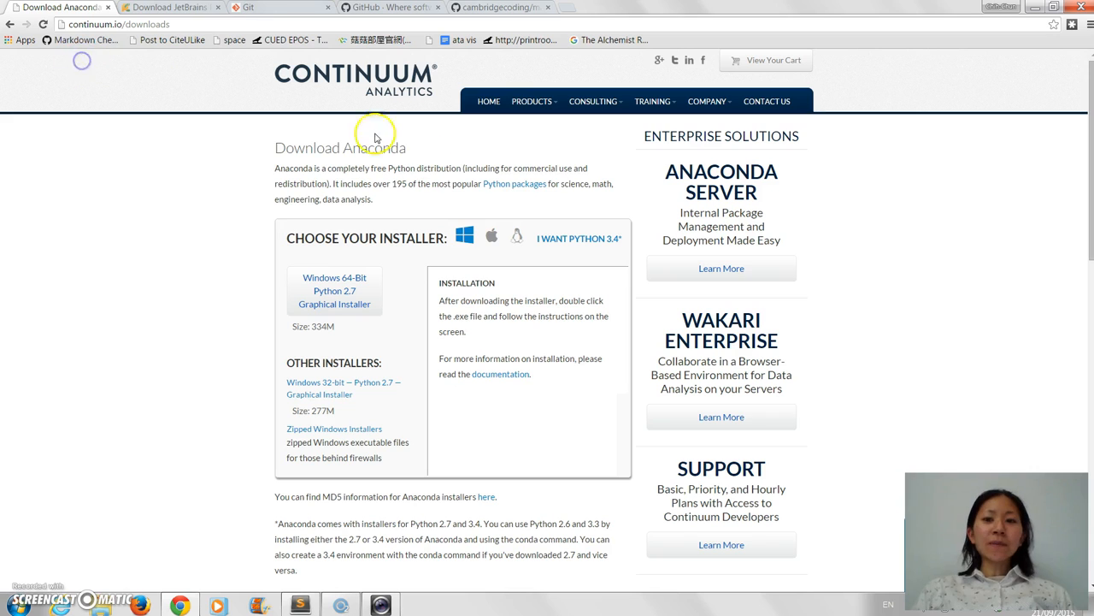
mouse_move(334, 291)
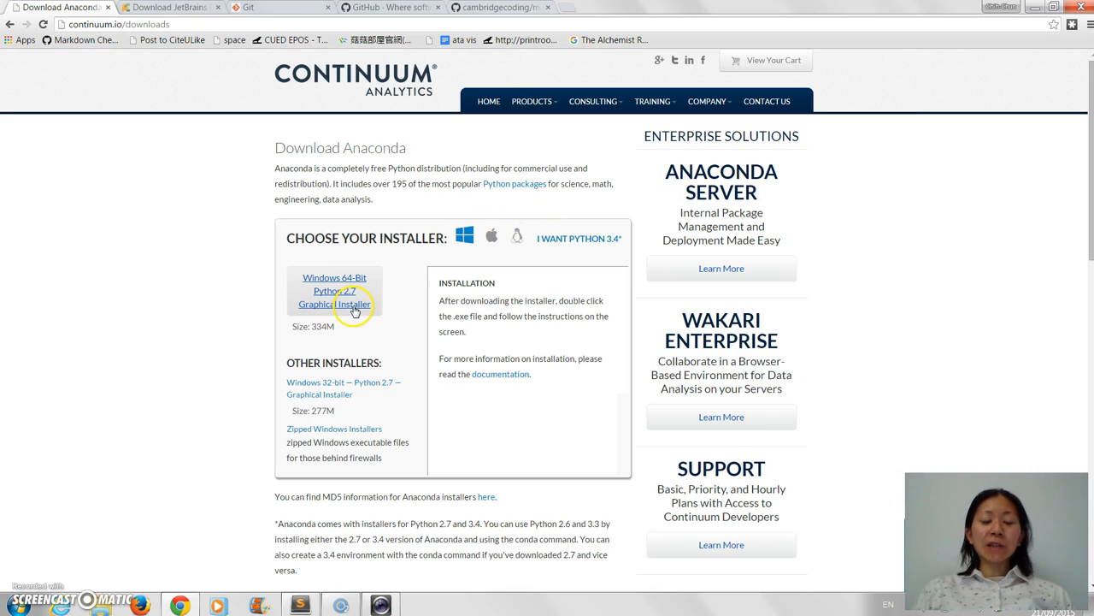
mouse_move(461, 354)
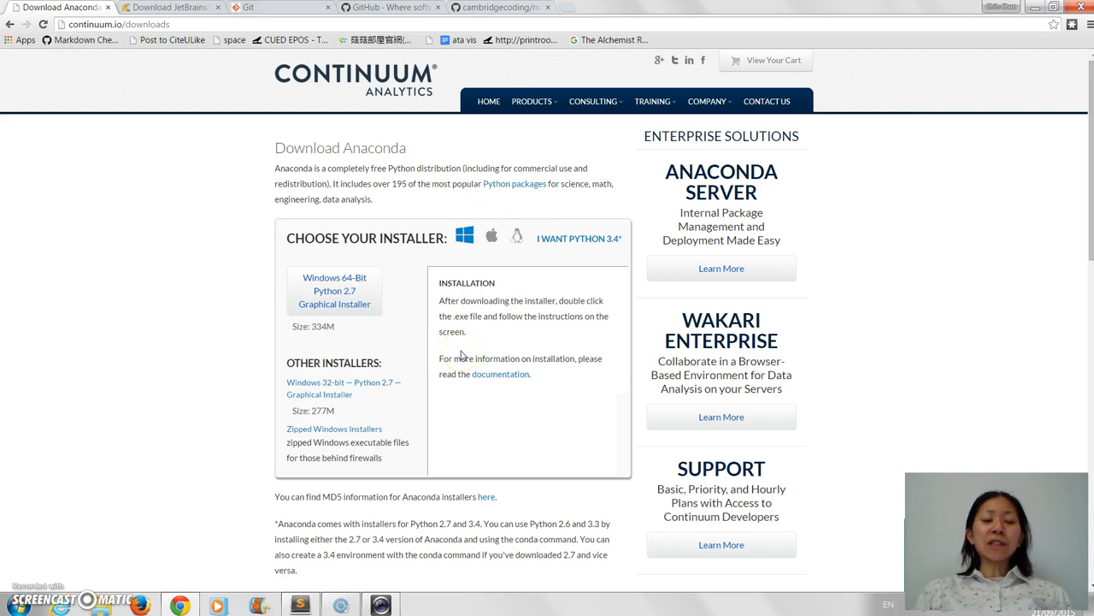
left_click(300, 605)
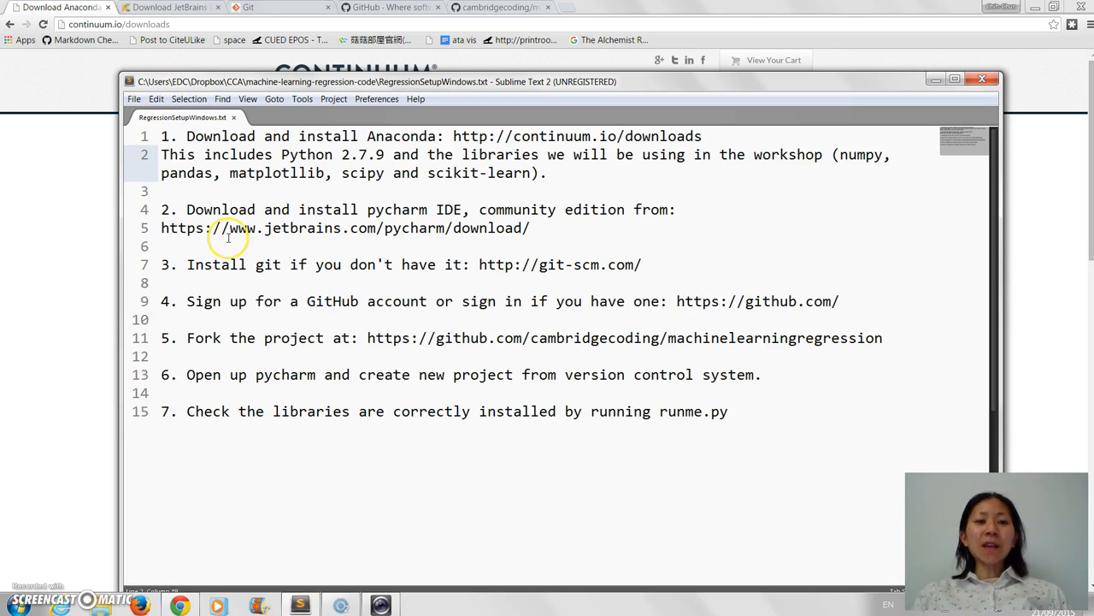
mouse_move(206, 54)
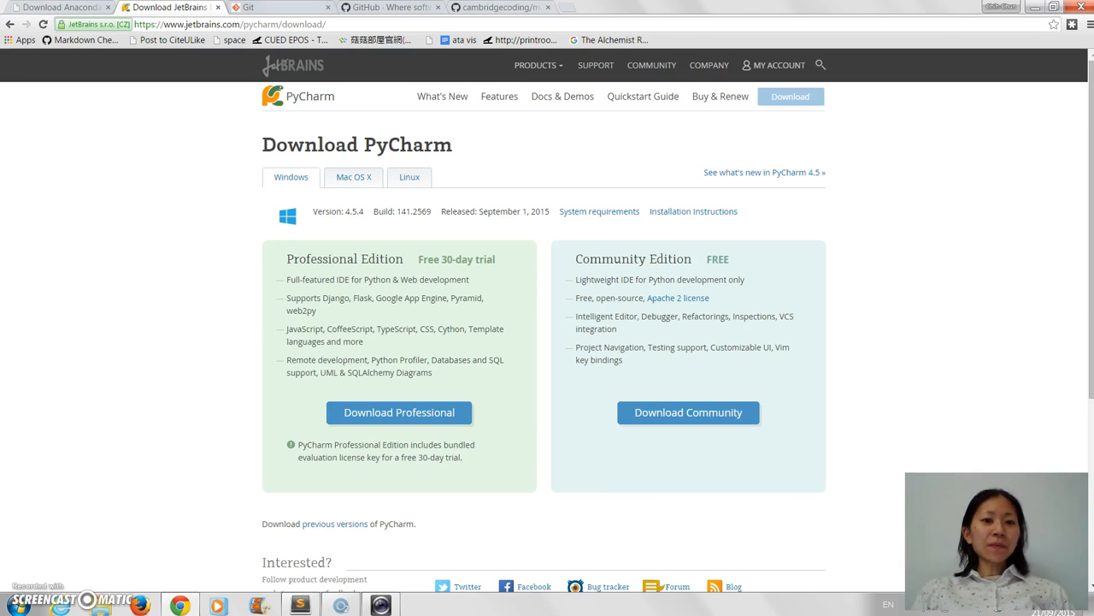
mouse_move(410, 254)
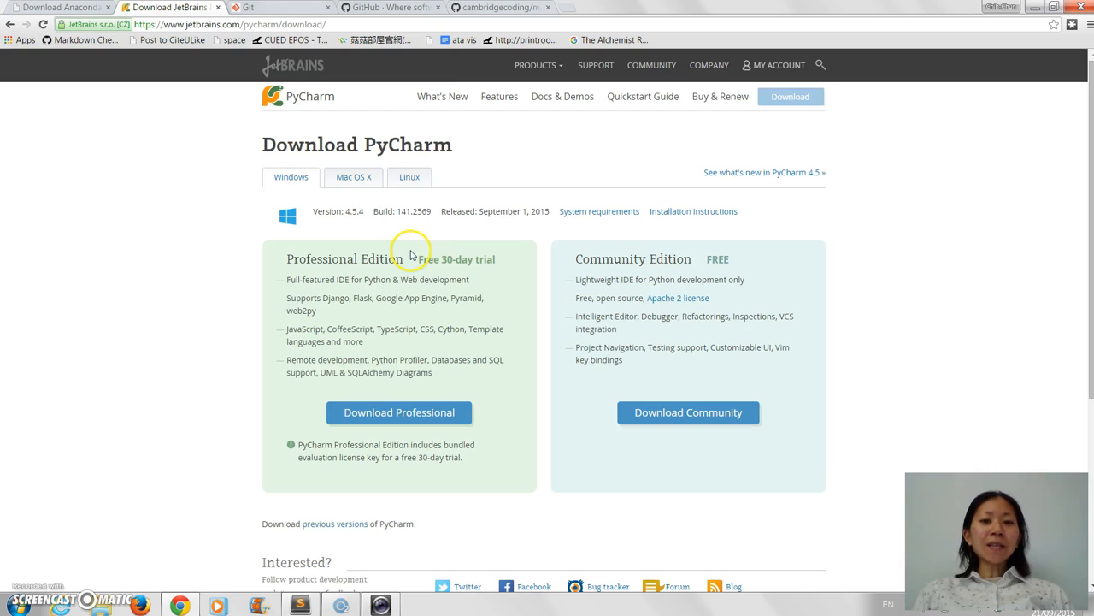
mouse_move(703, 236)
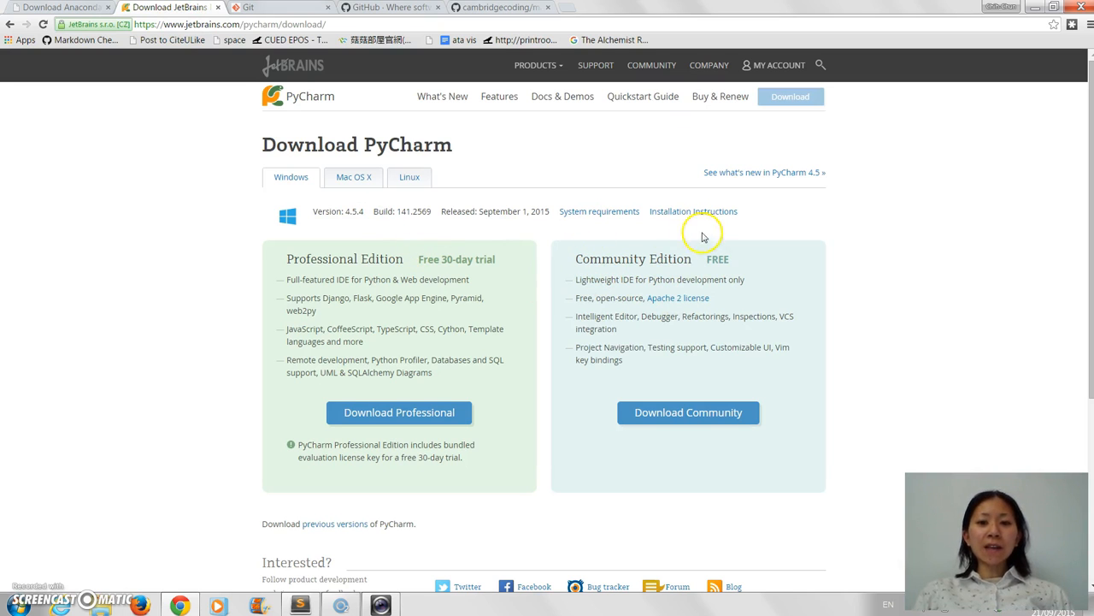
mouse_move(761, 275)
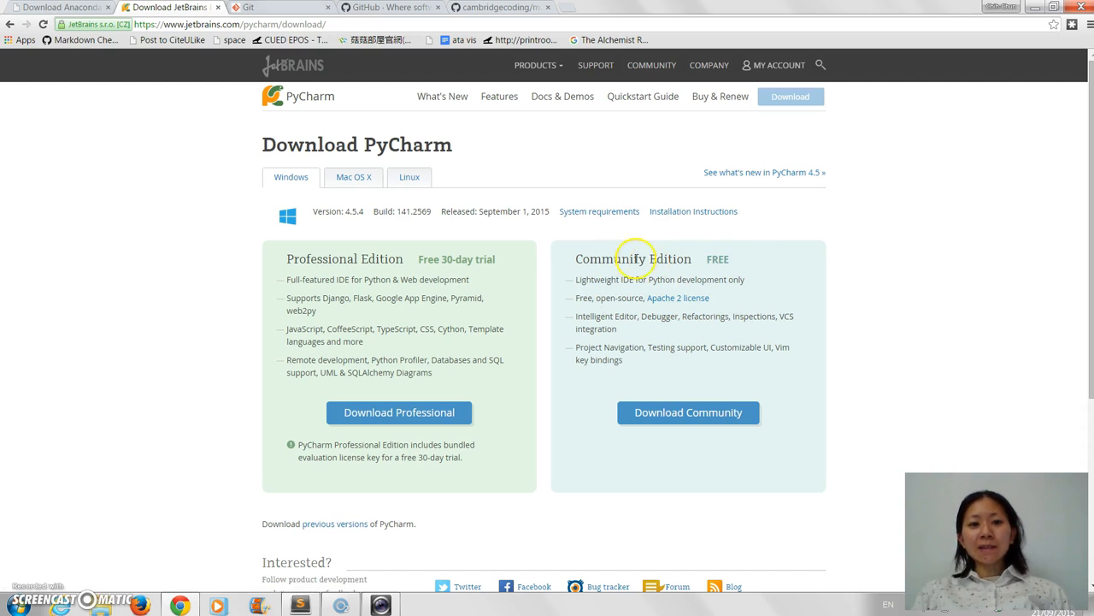
mouse_move(500, 275)
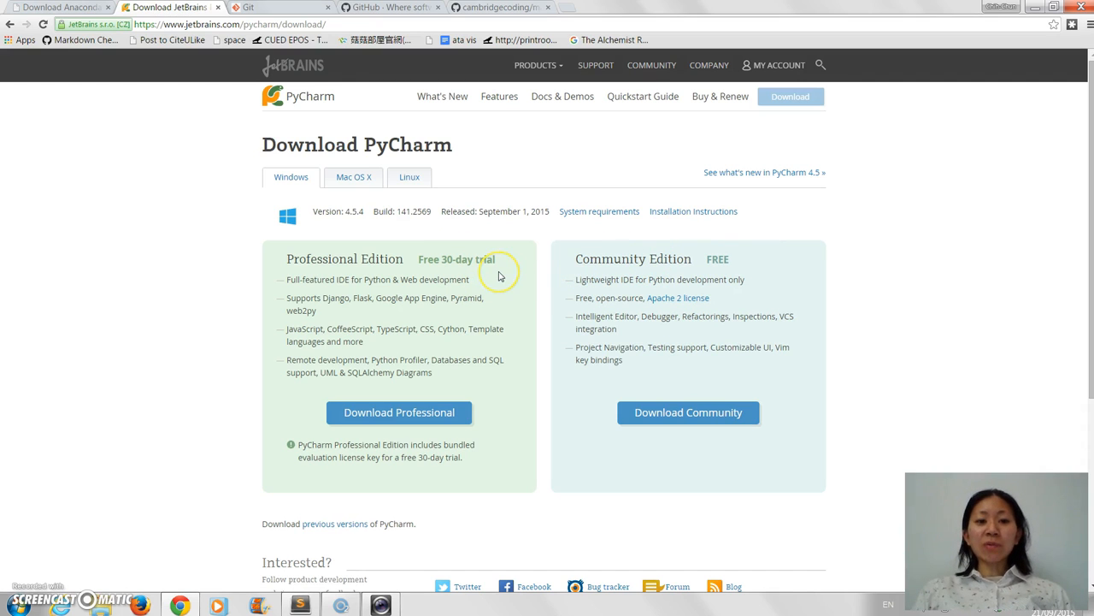
mouse_move(621, 254)
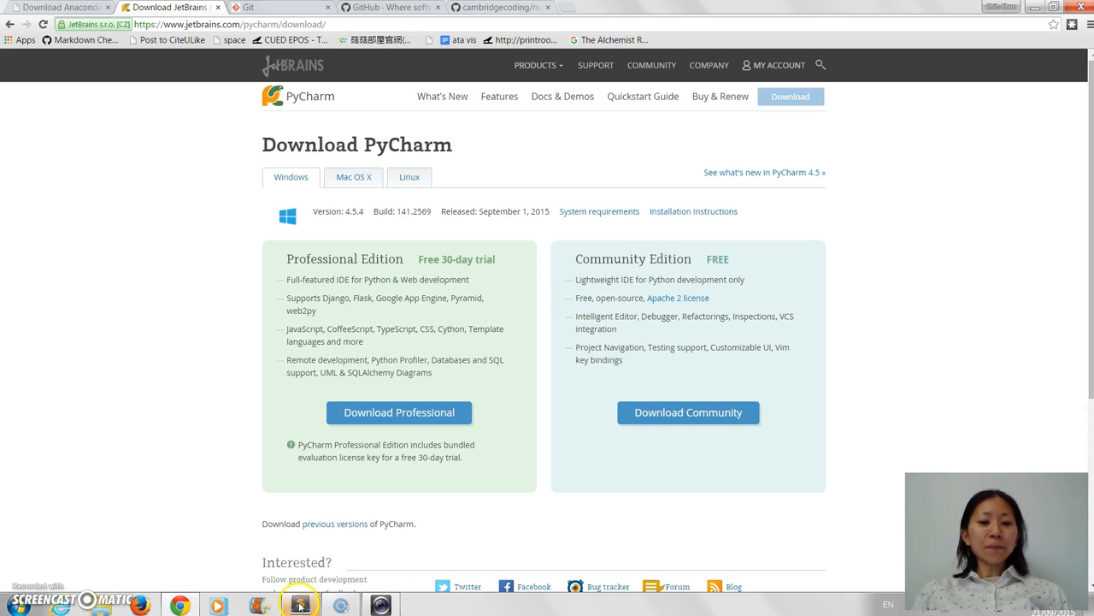
left_click(299, 606)
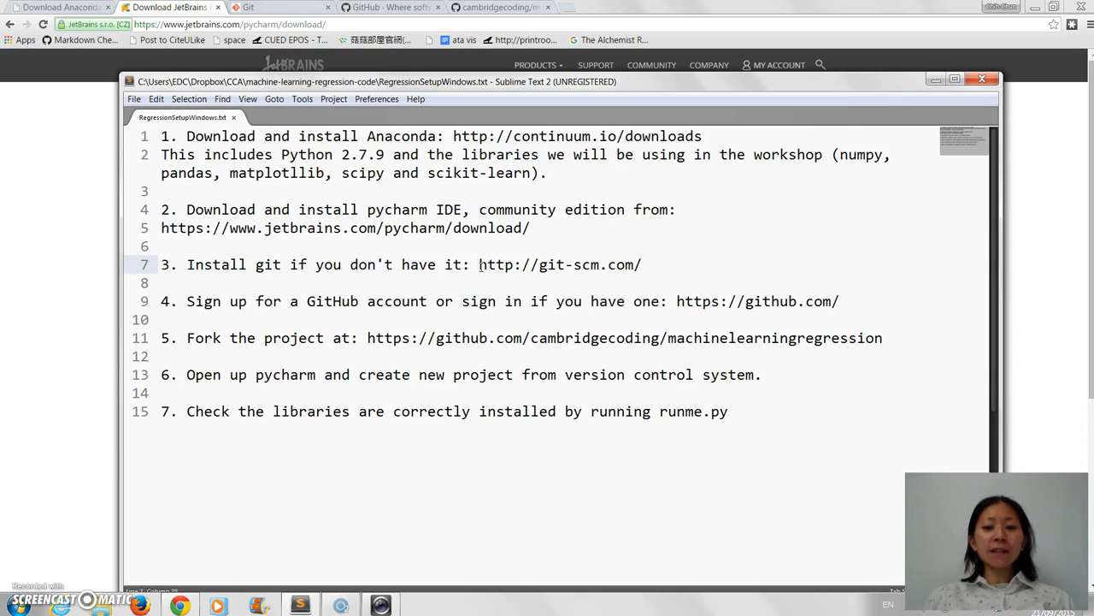
left_click_drag(479, 264, 643, 264)
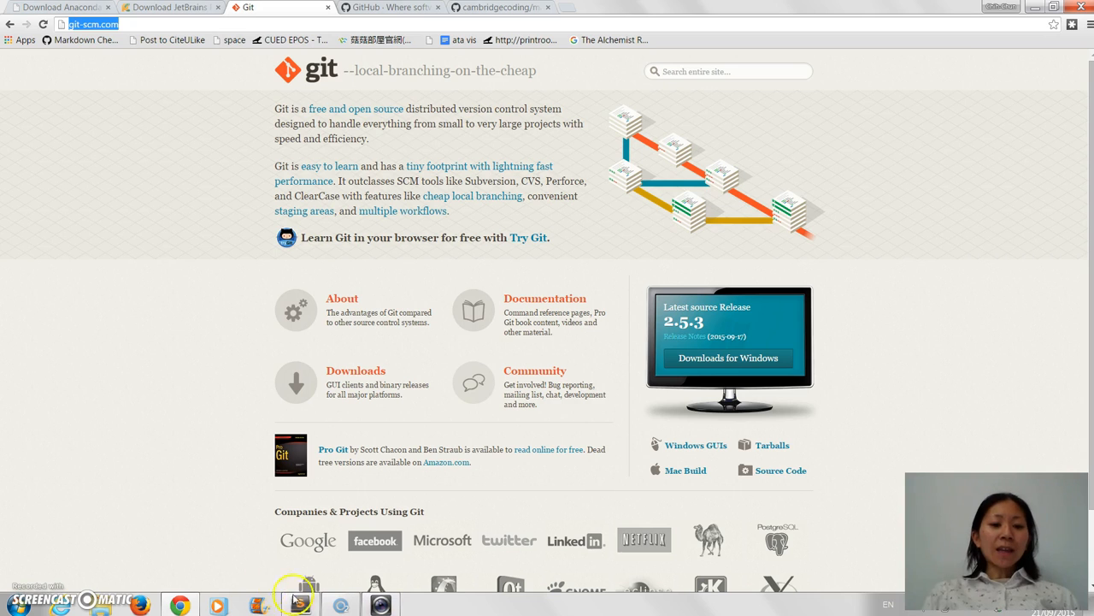
View git-scm.com, then switch to the GitHub homepage tab from the checklist.
left_click(298, 604)
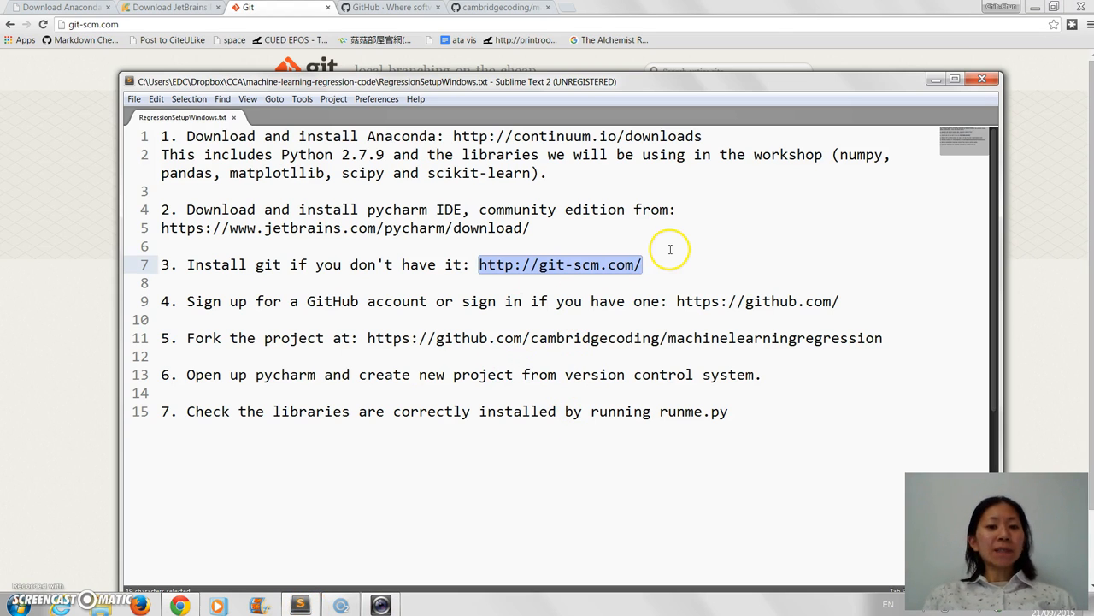
left_click(678, 301)
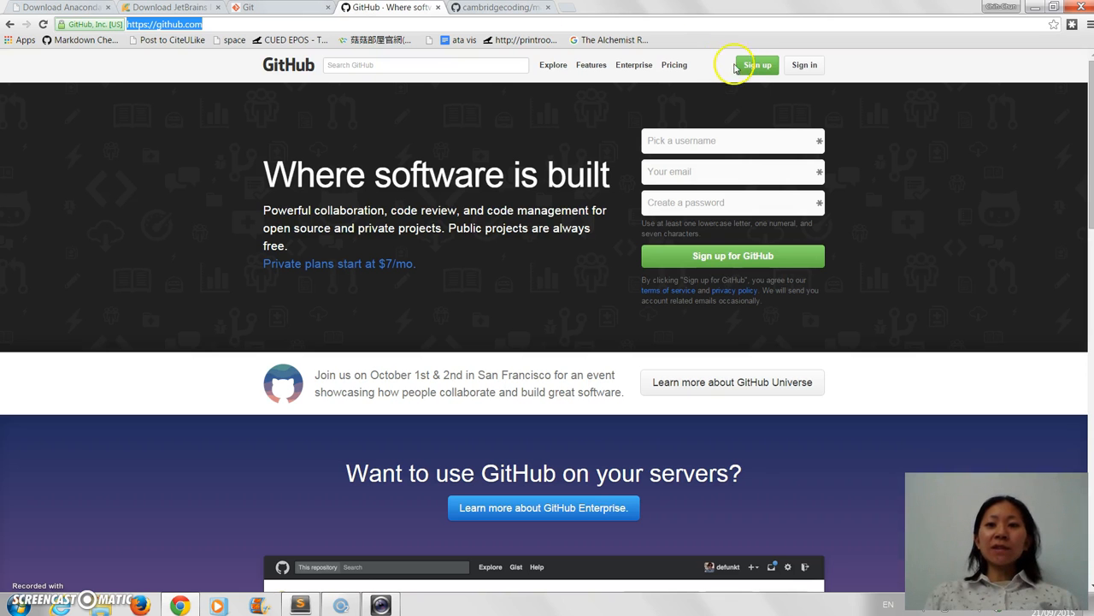
mouse_move(778, 100)
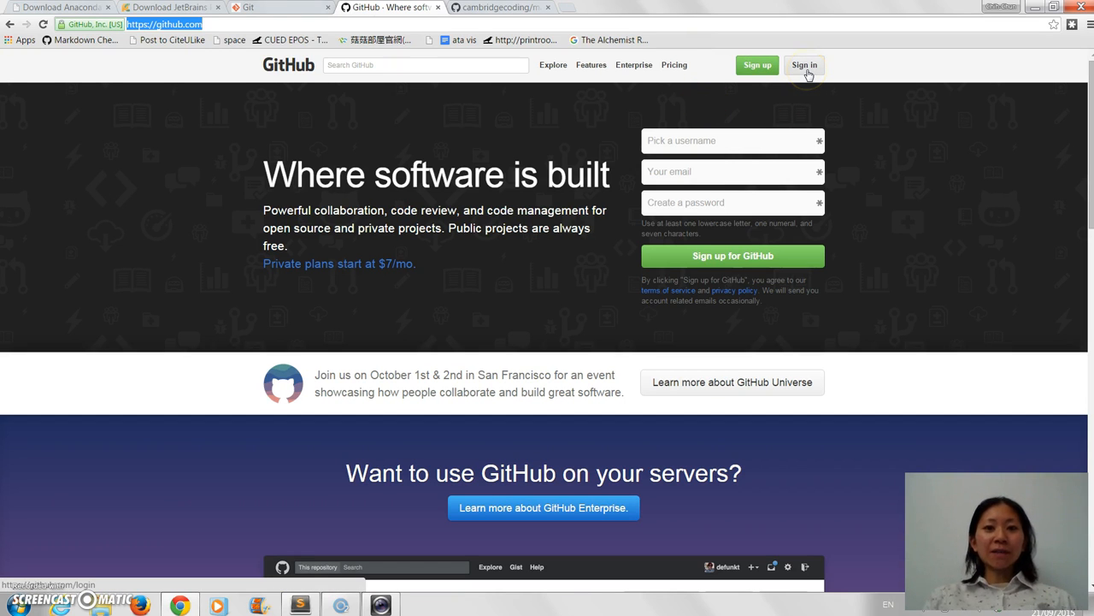
Sign in to GitHub using the saved chihchunchen username suggestion, then return to the notes.
left_click(804, 65)
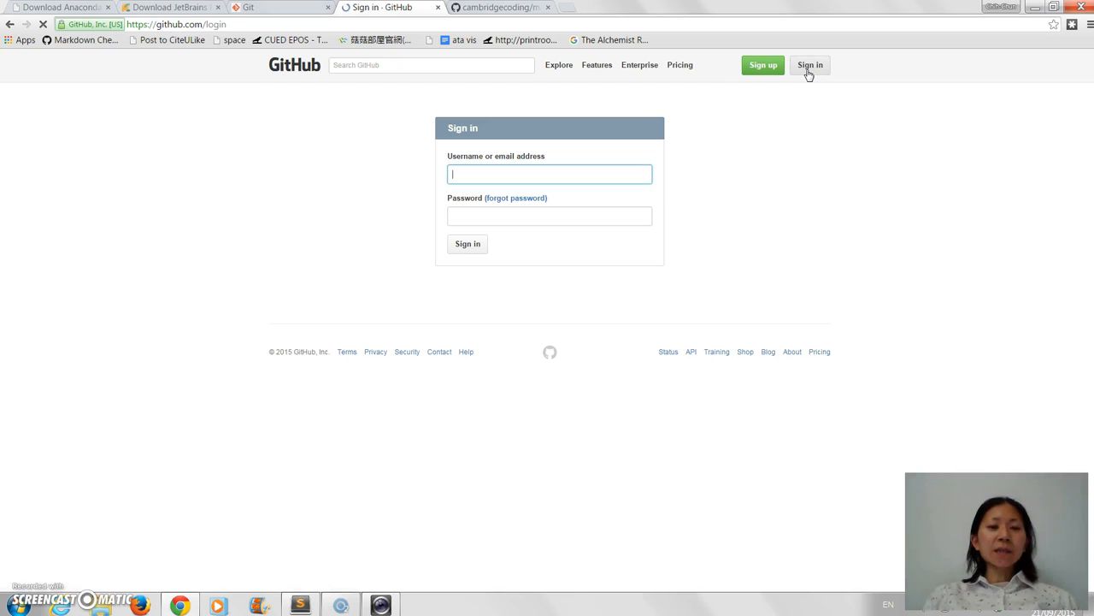
mouse_move(618, 163)
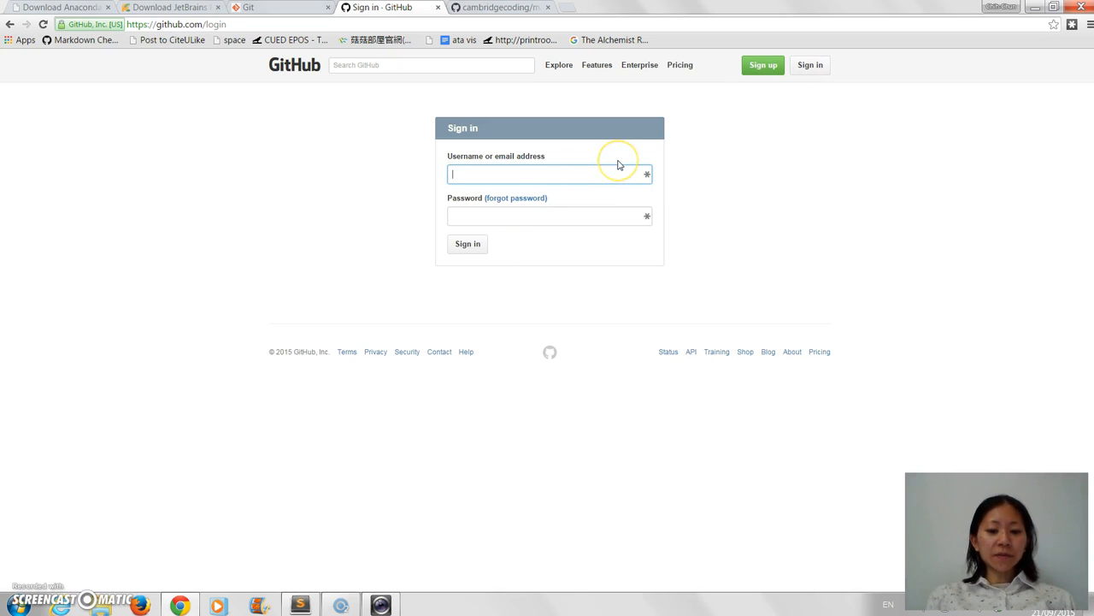
type("chihc")
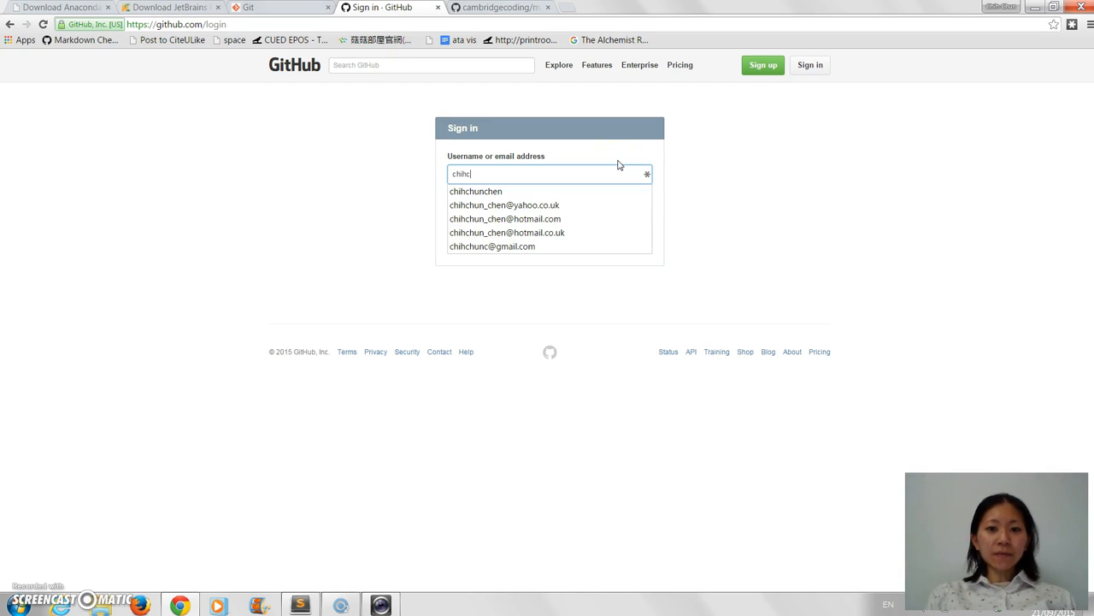
left_click(475, 191)
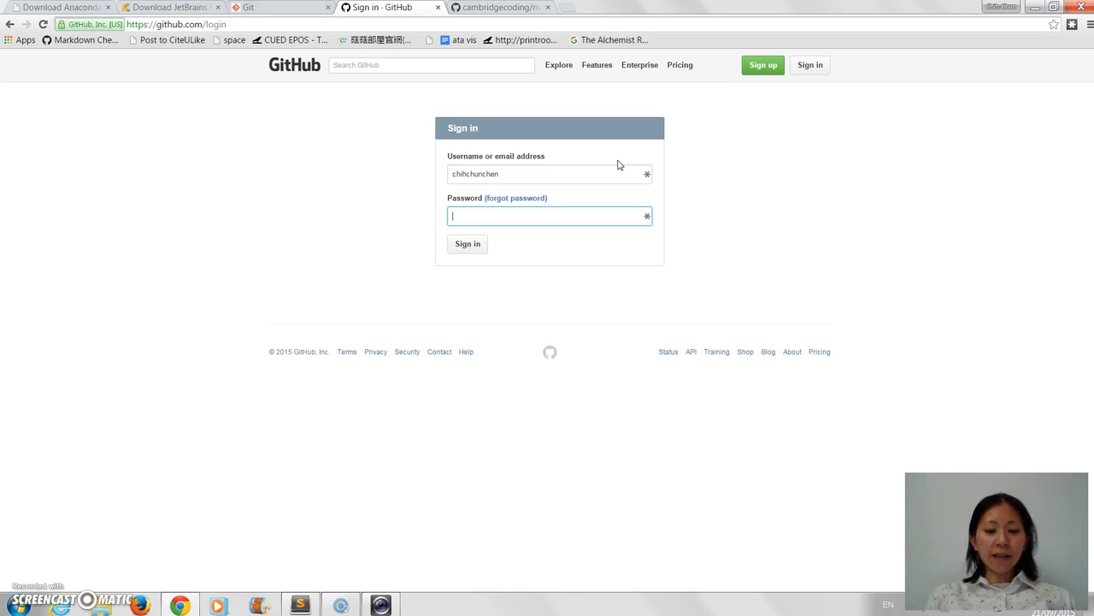
left_click(466, 244)
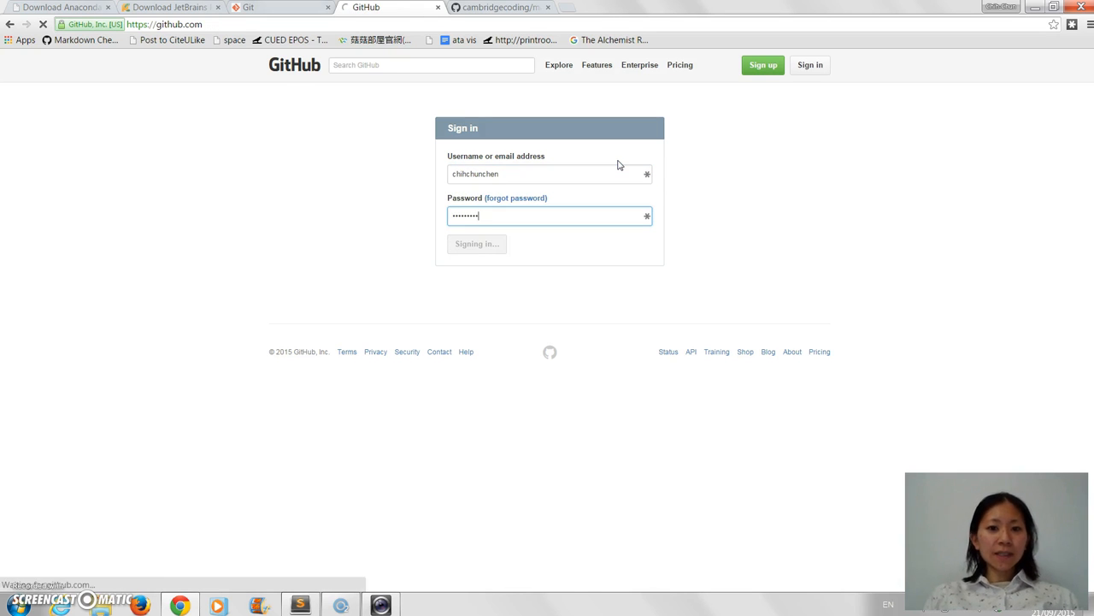
left_click(476, 243)
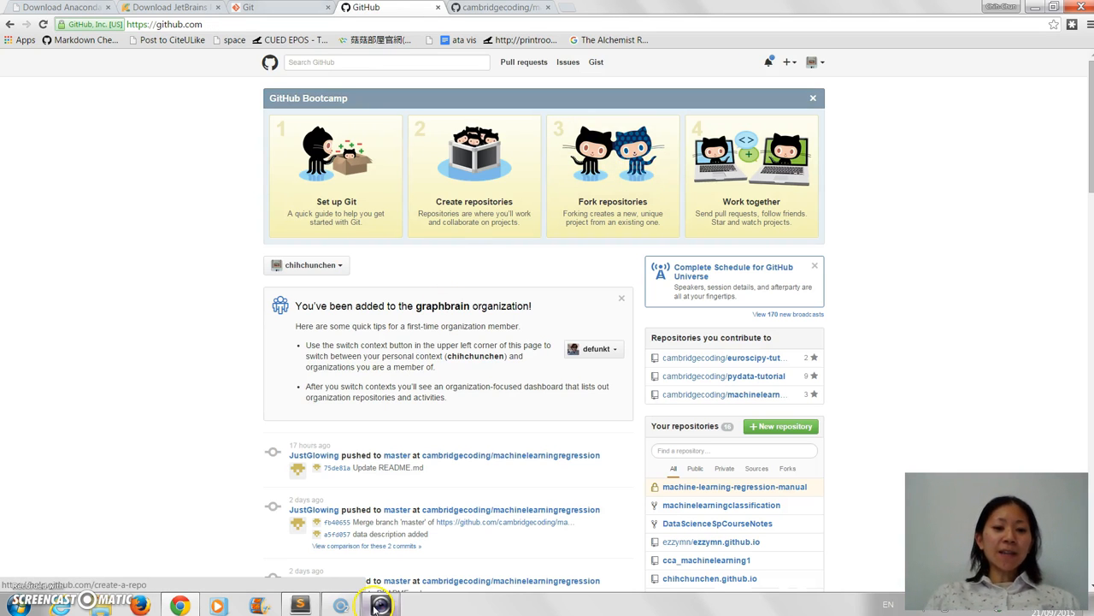
left_click(300, 604)
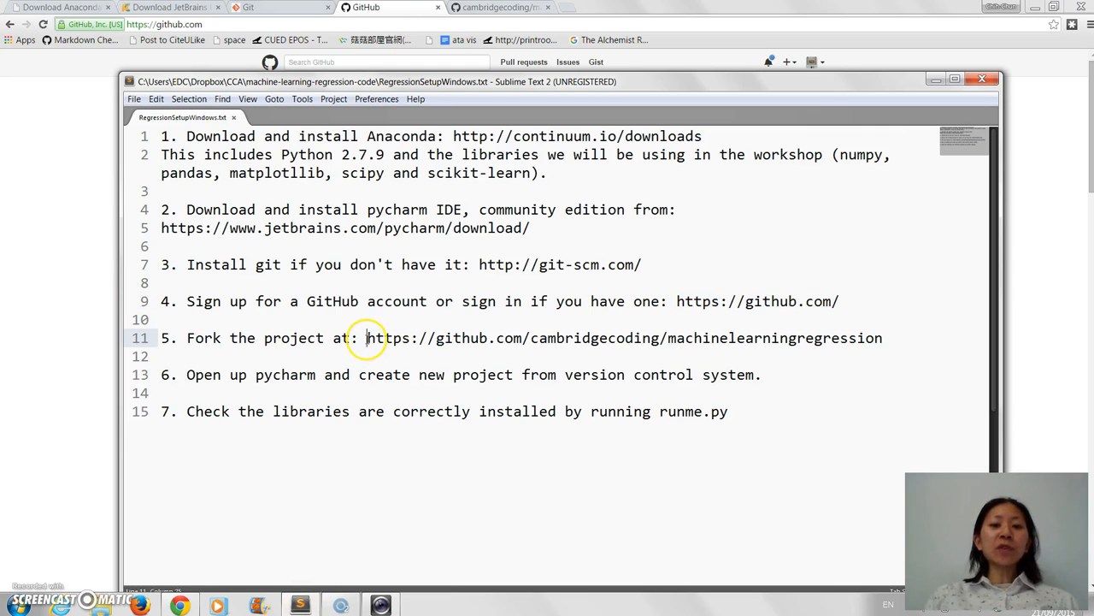
left_click_drag(368, 338, 883, 338)
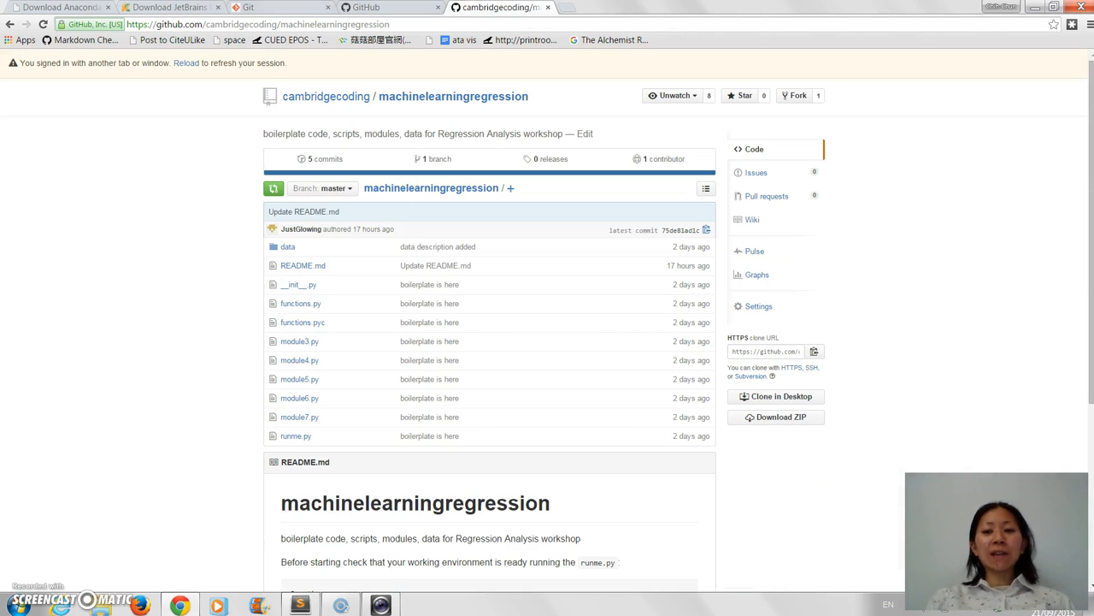
mouse_move(795, 95)
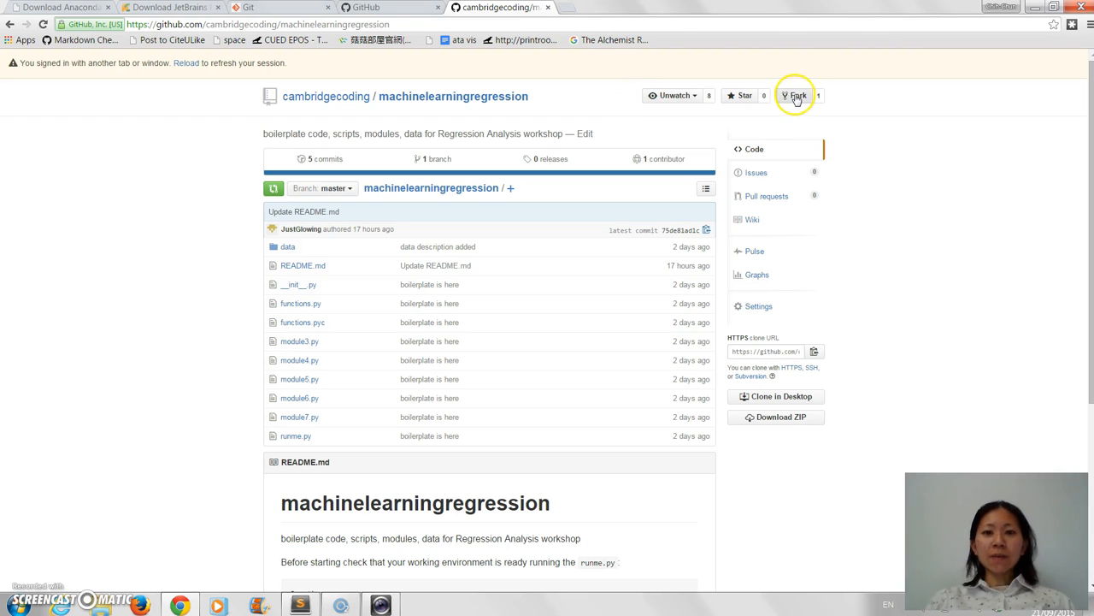
Fork cambridgecoding/machinelearningregression into the chihchunchen account, then revisit the original repo.
left_click(795, 95)
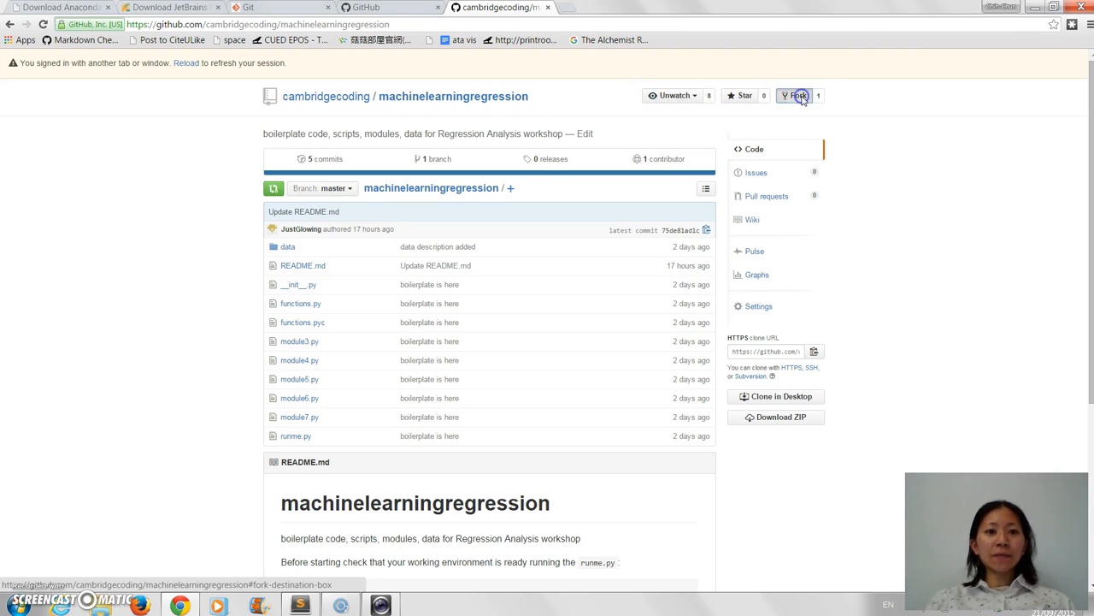
left_click(795, 95)
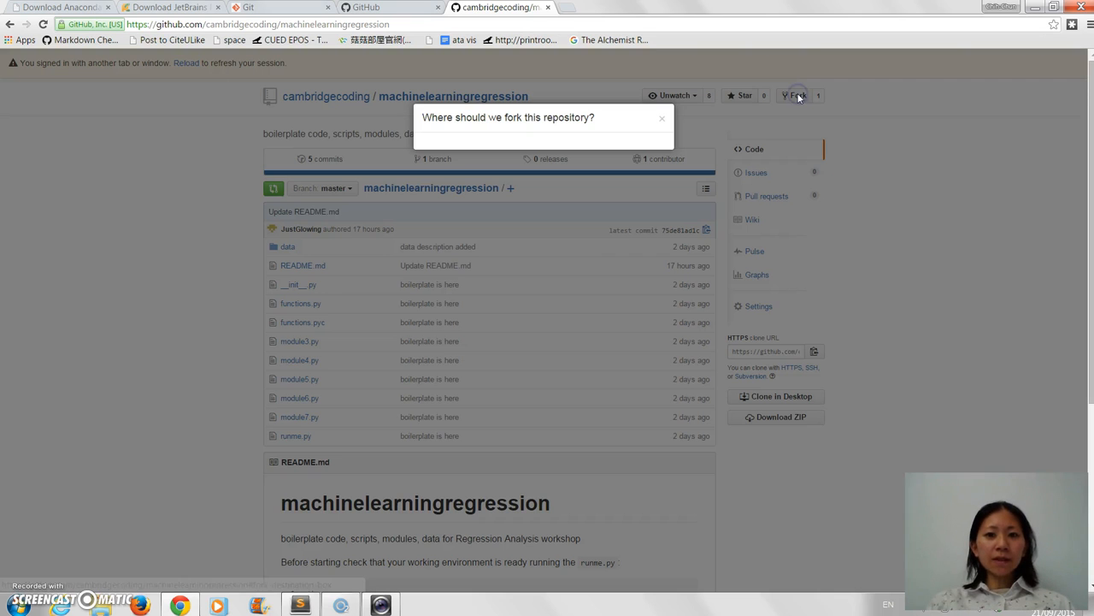
mouse_move(471, 66)
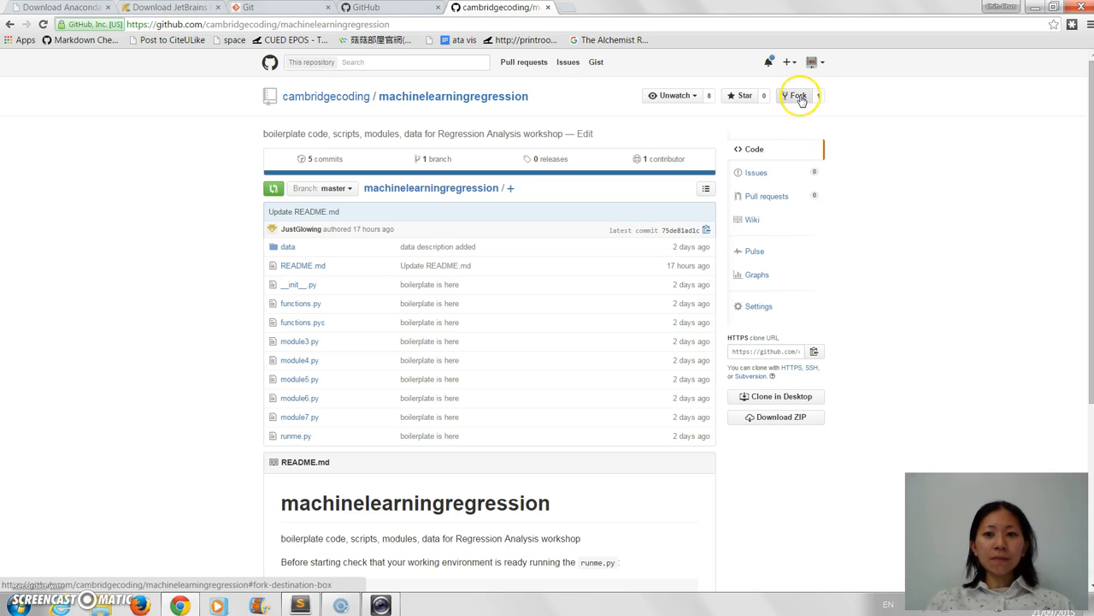
left_click(796, 95)
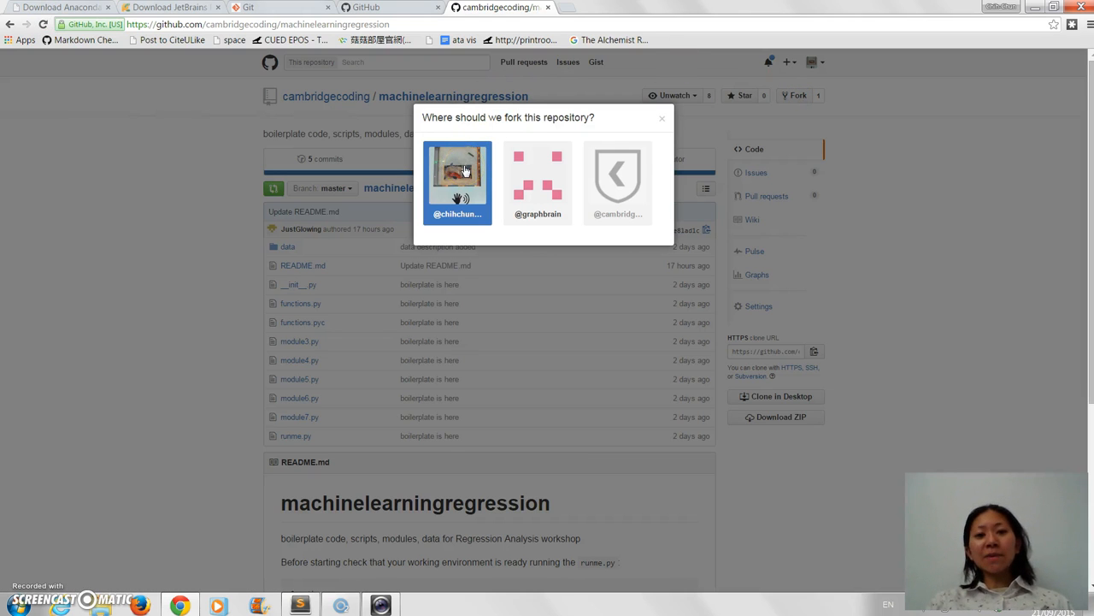
left_click(457, 179)
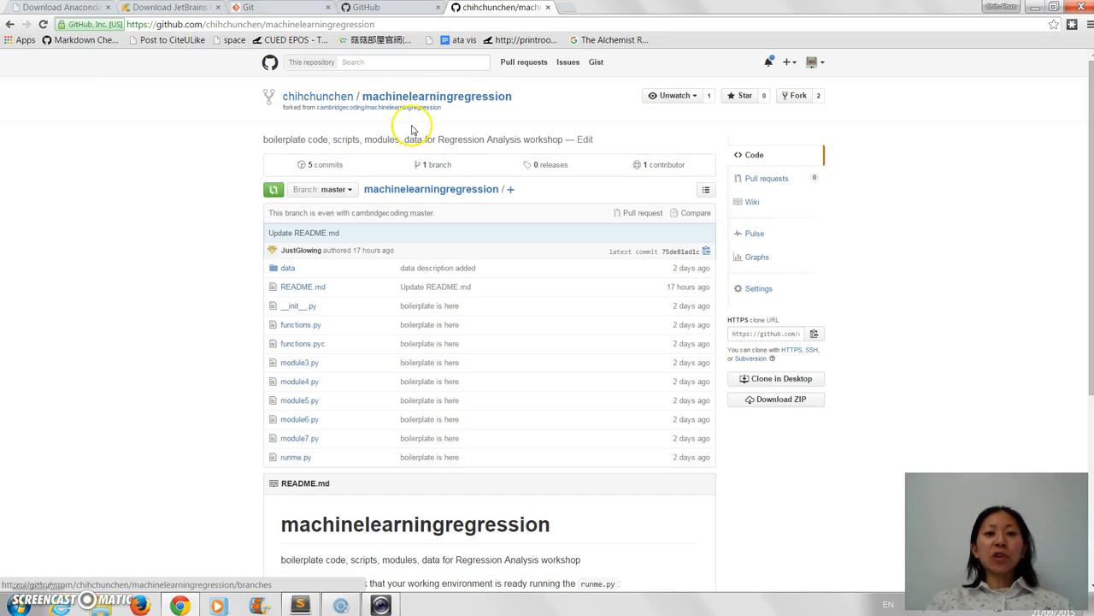
mouse_move(317, 96)
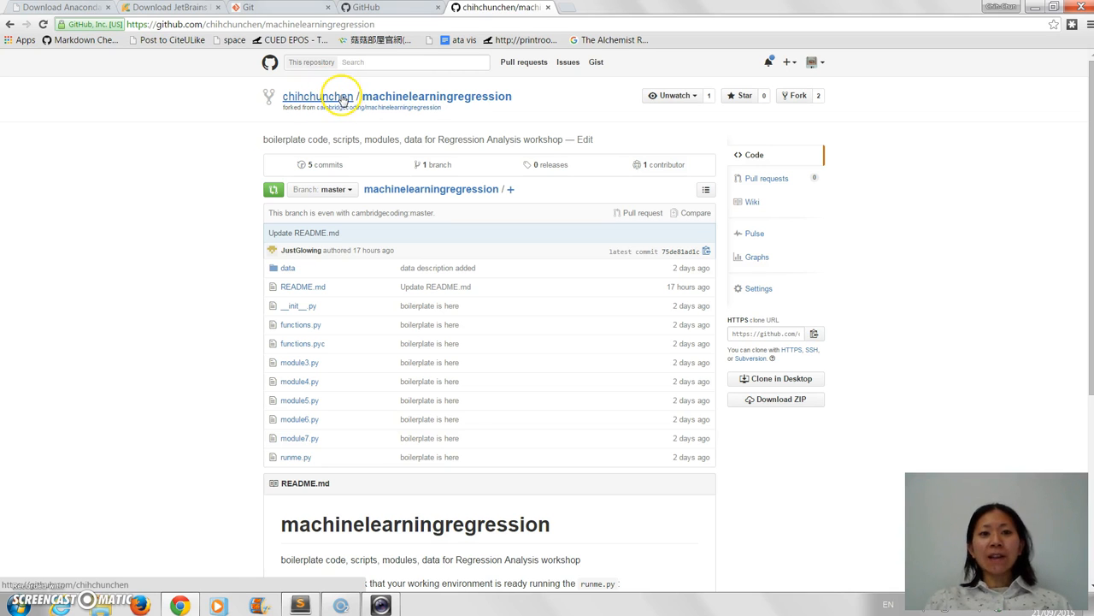
mouse_move(342, 119)
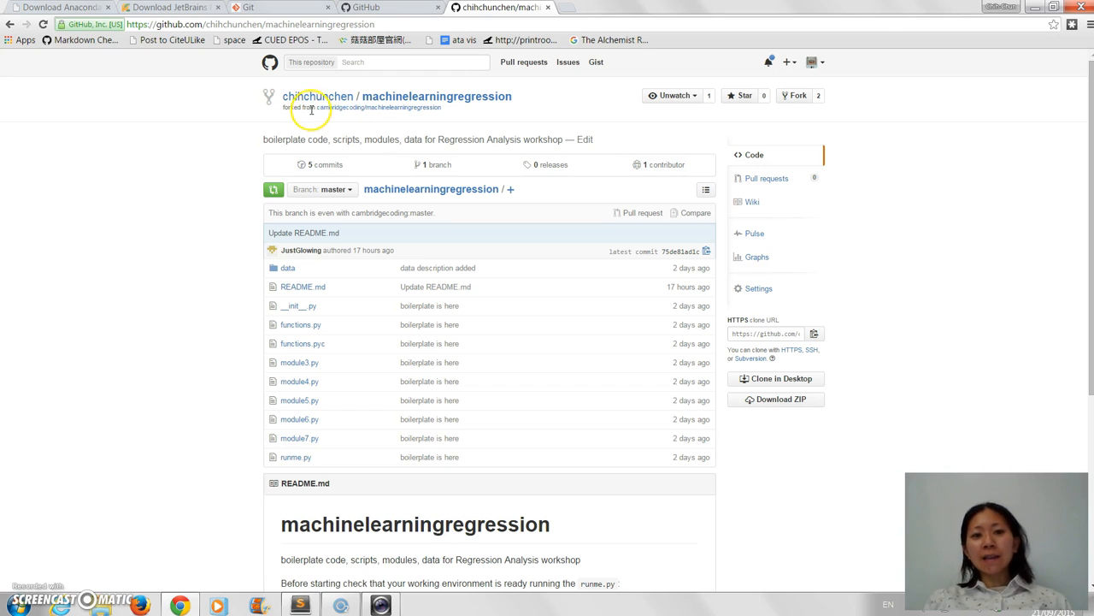
left_click(378, 107)
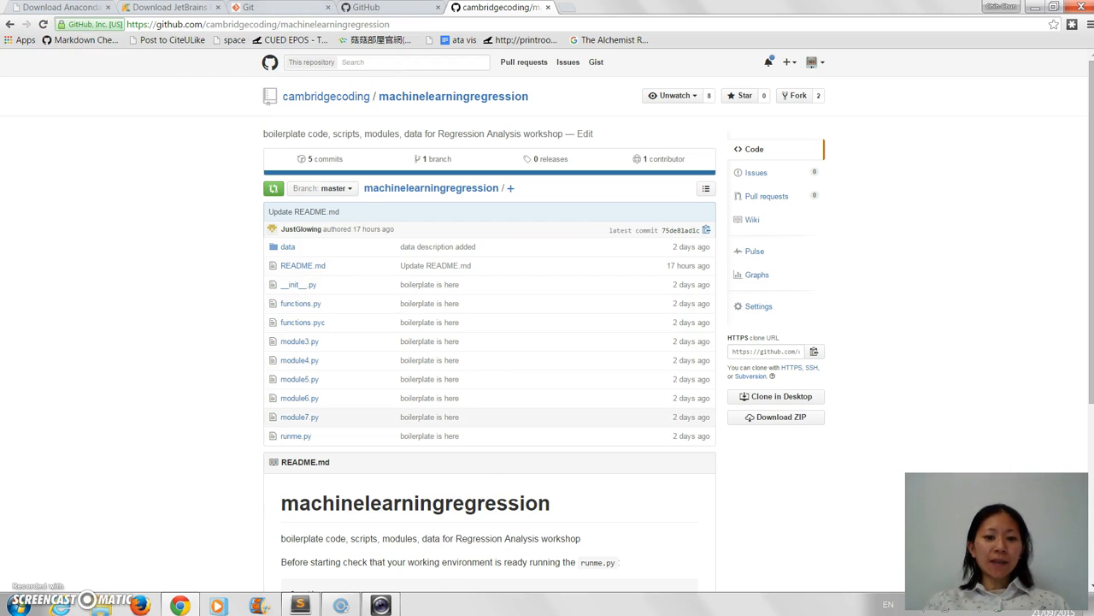
mouse_move(342, 519)
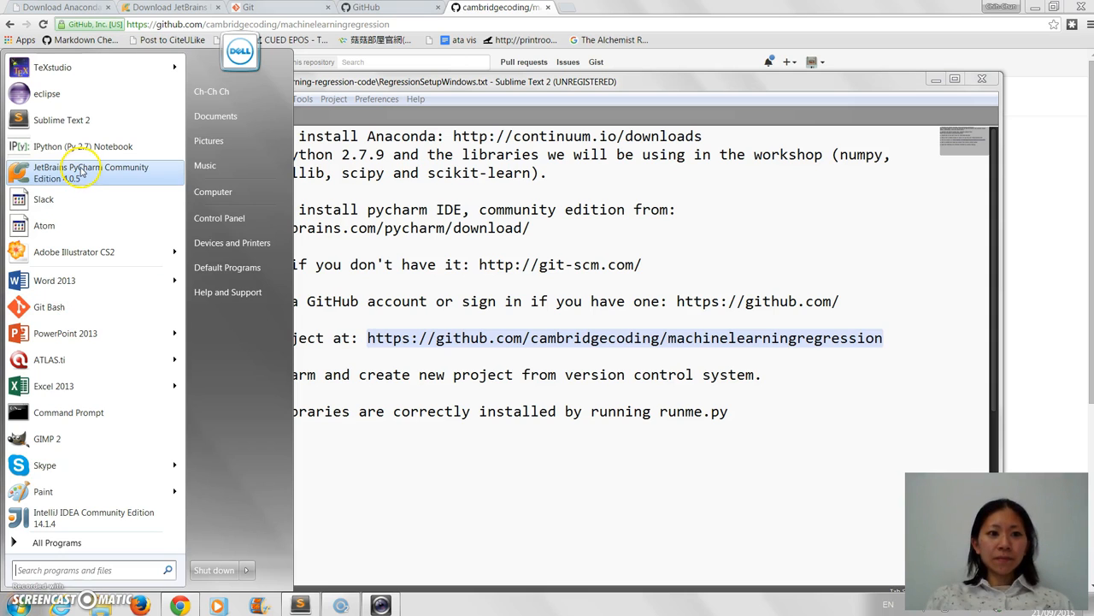
Launch JetBrains PyCharm Community Edition from the Start menu.
left_click(82, 172)
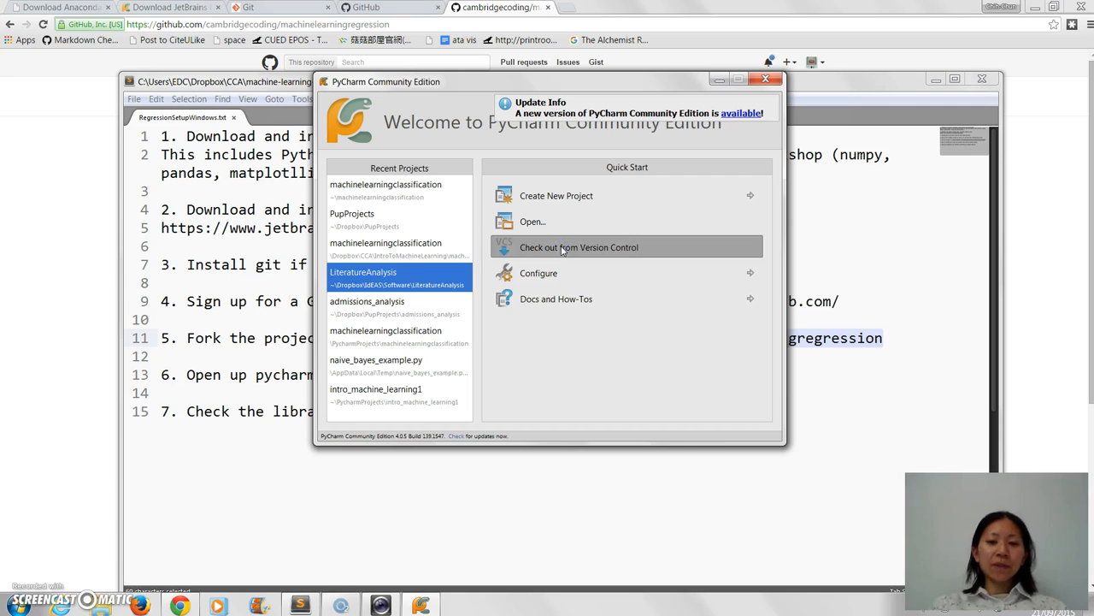
mouse_move(516, 270)
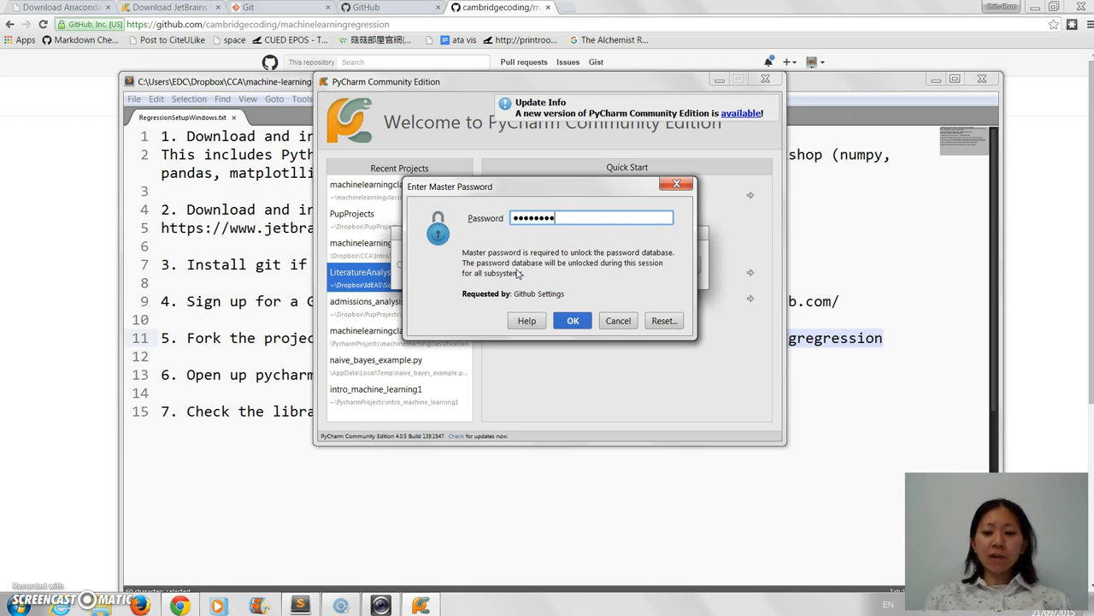
Enter the master password to unlock PyCharm's saved password database.
left_click(573, 321)
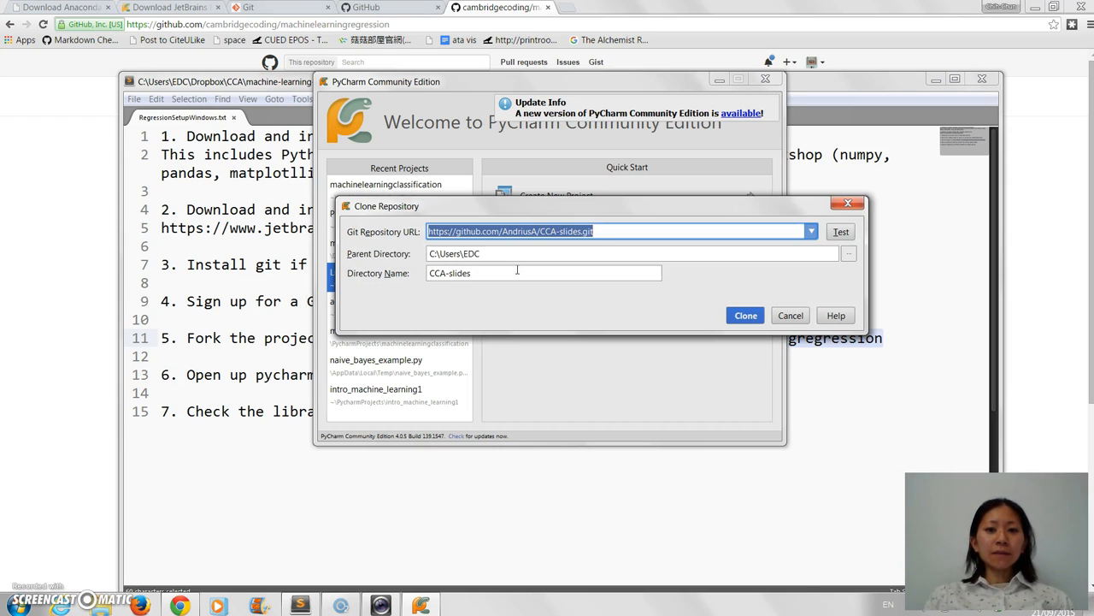
Choose the forked machinelearningregression.git URL from the repository dropdown and clone it.
left_click(811, 231)
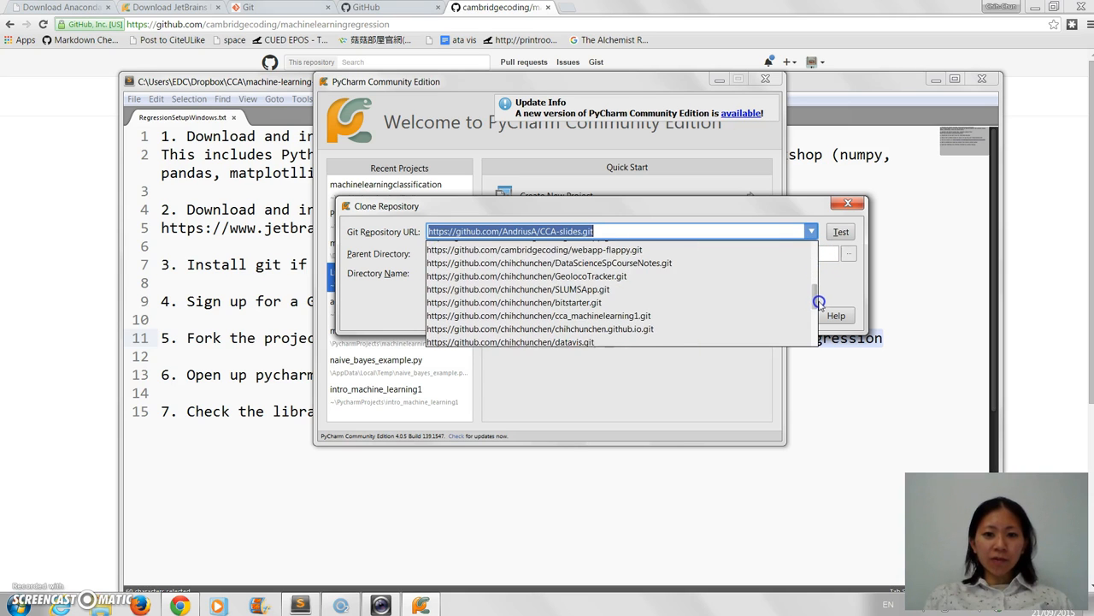
scroll("down", 3)
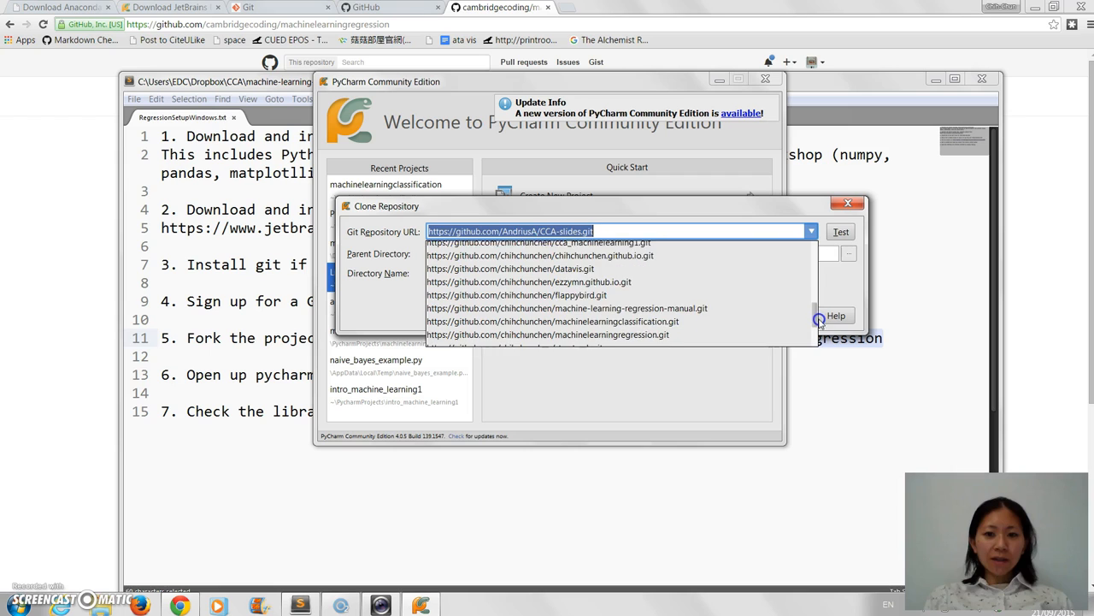
scroll("down", 3)
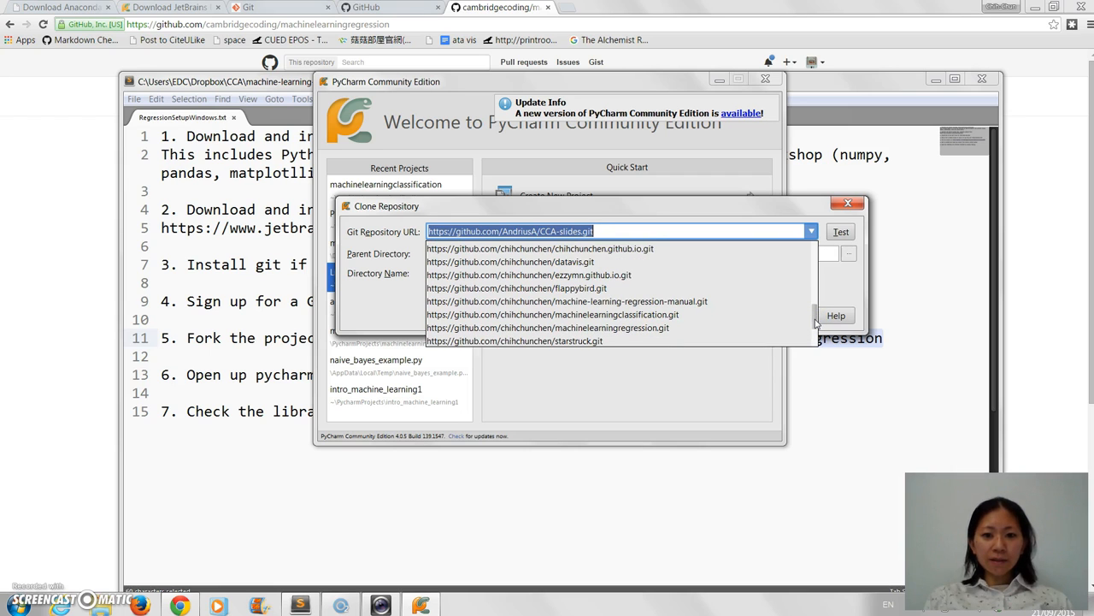
scroll("down", 3)
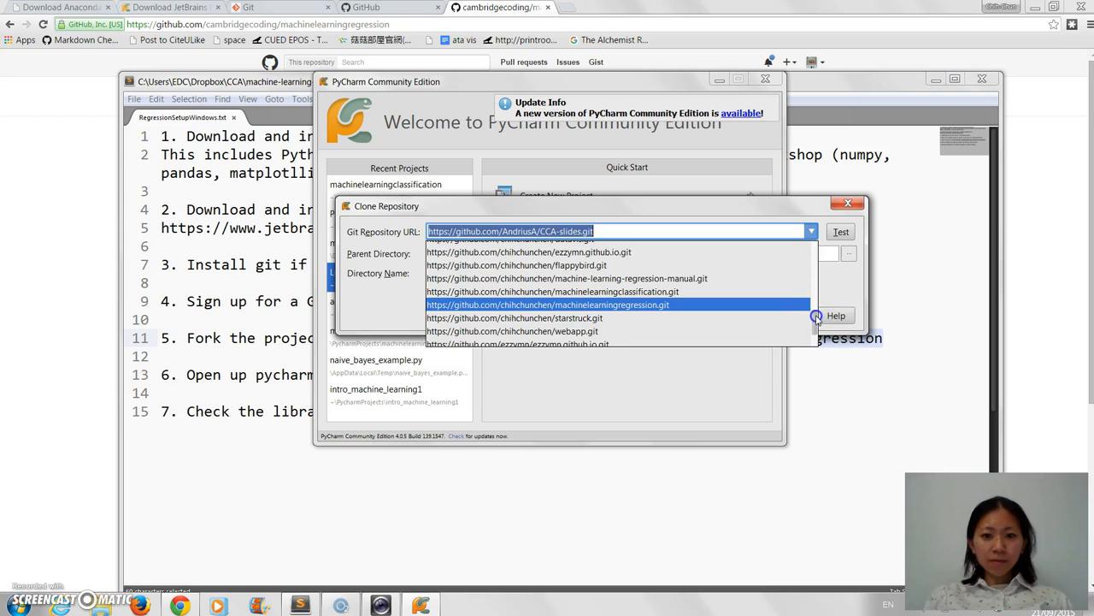
mouse_move(770, 306)
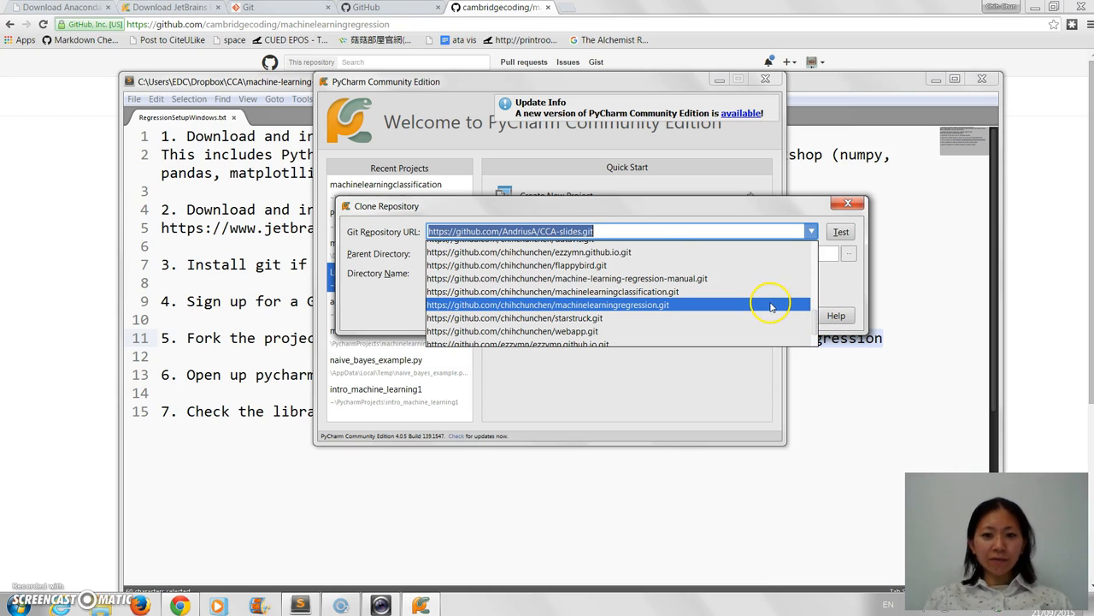
left_click(547, 304)
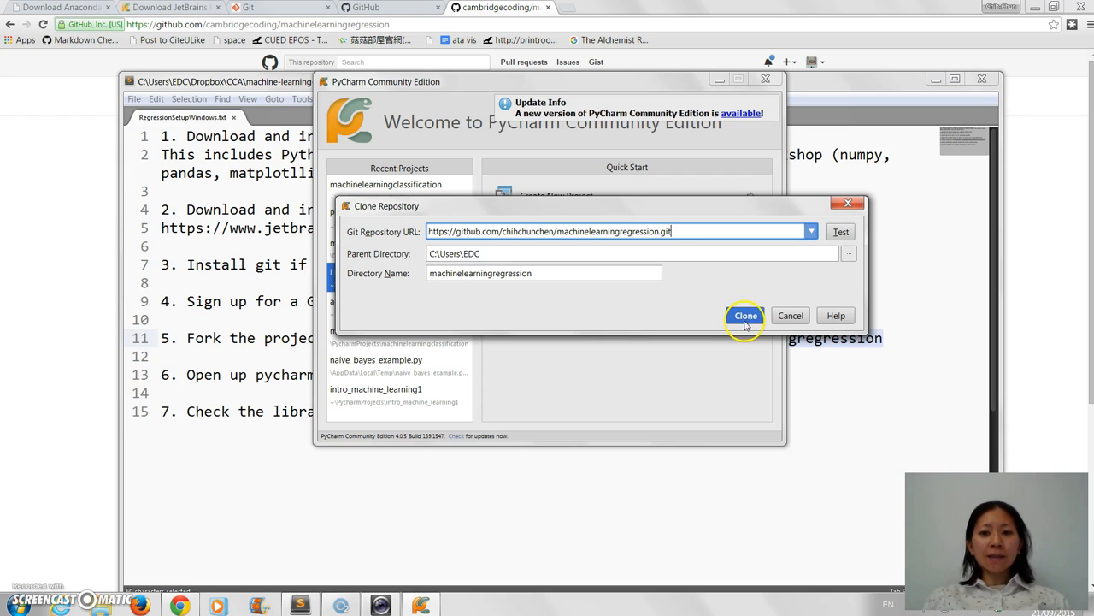
left_click(745, 316)
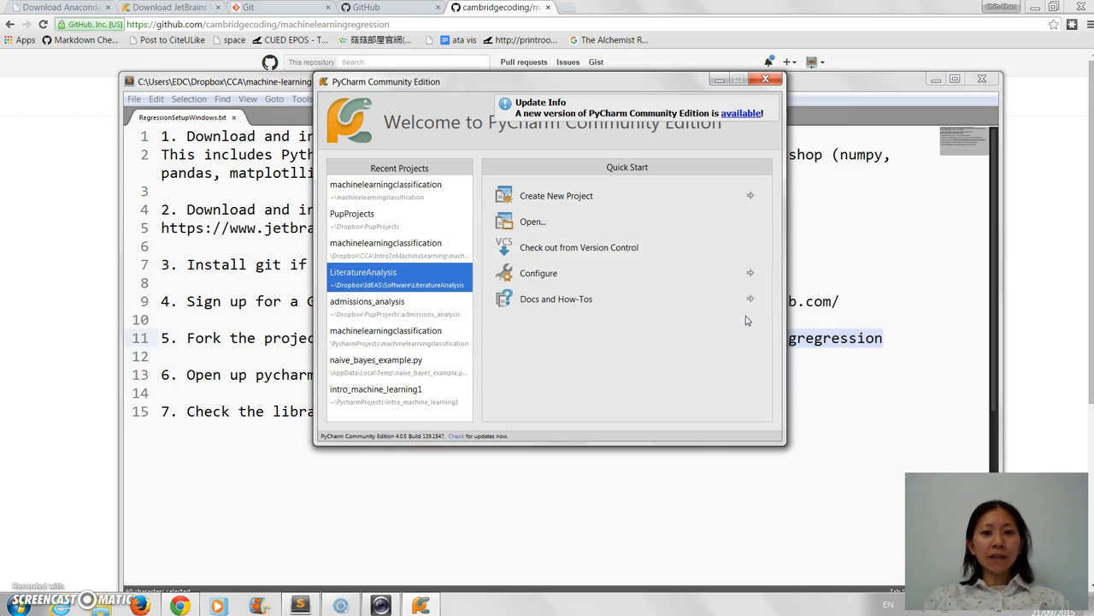
Open the cloned project, close Tip of the Day, and expand its files including runme.py.
left_click(579, 247)
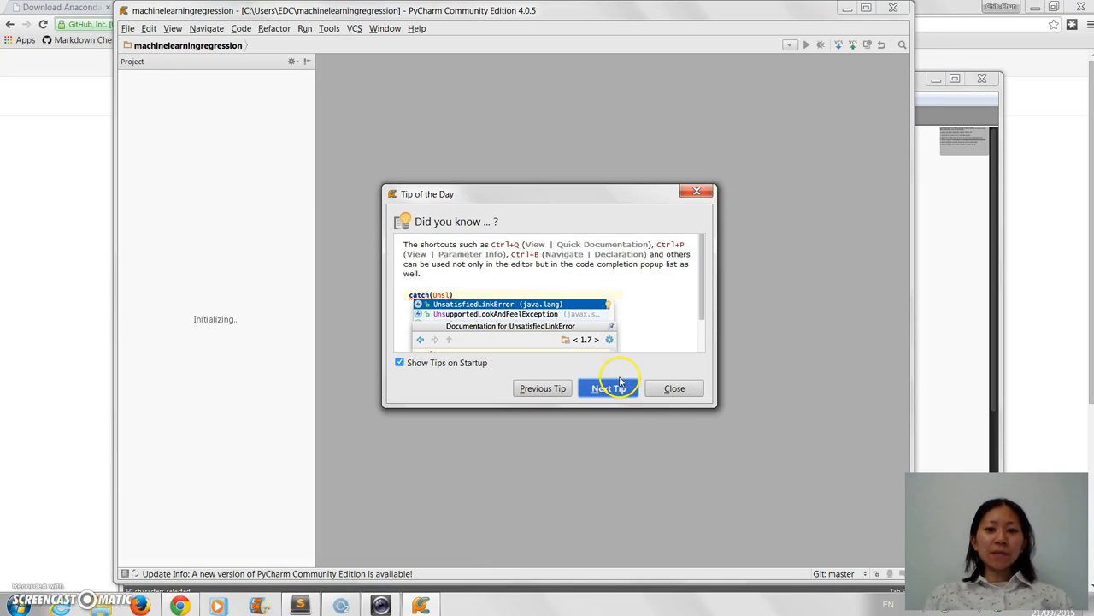
left_click(675, 389)
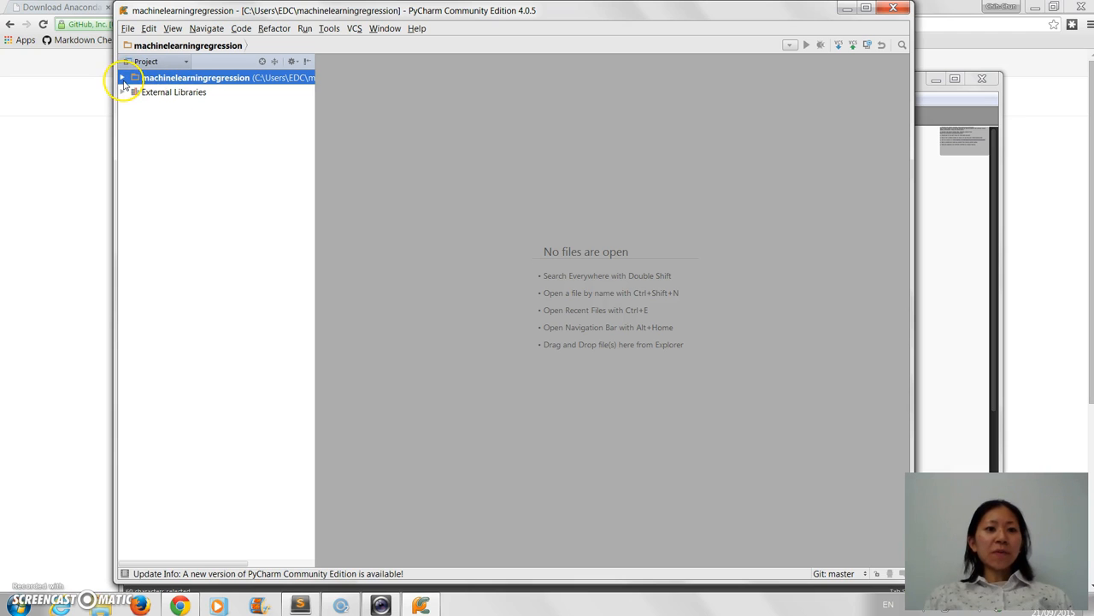
left_click(122, 78)
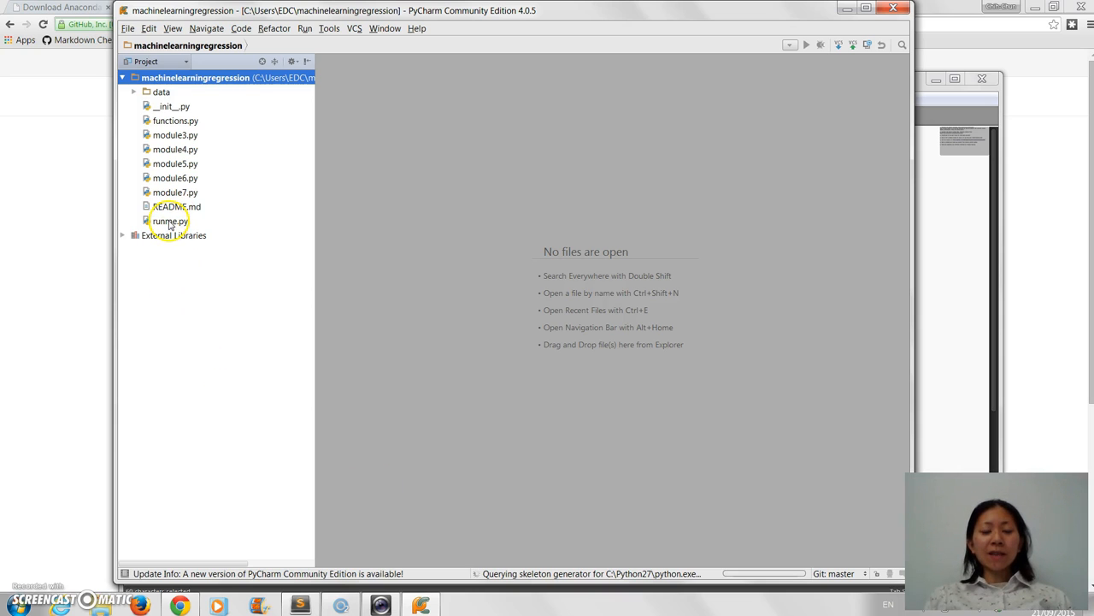
Run runme.py from the Project panel so it reports all packages installed ok.
left_click(169, 220)
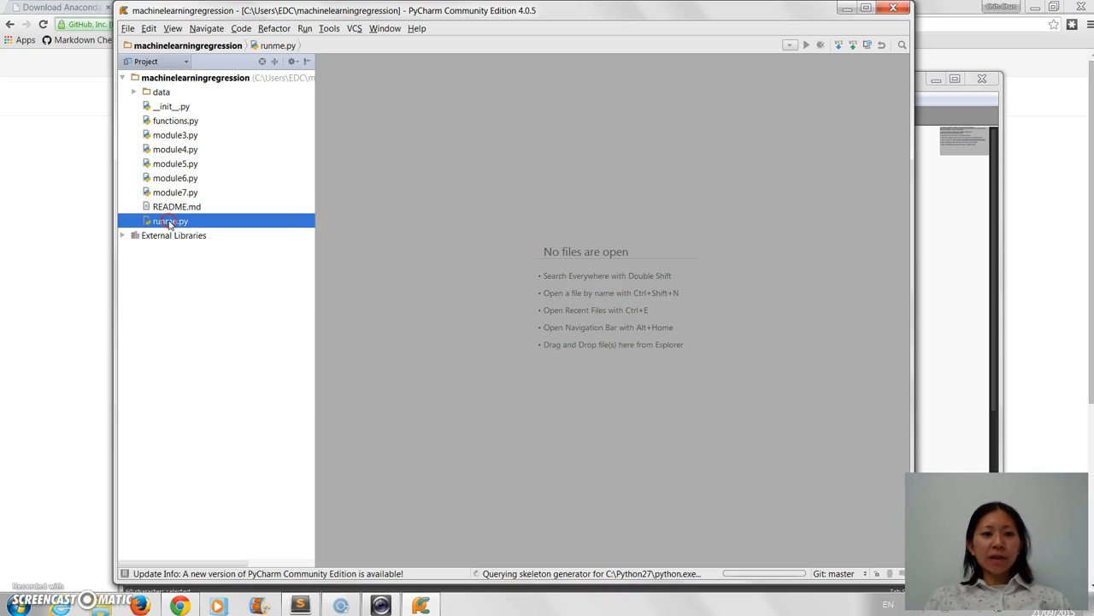
right_click(168, 221)
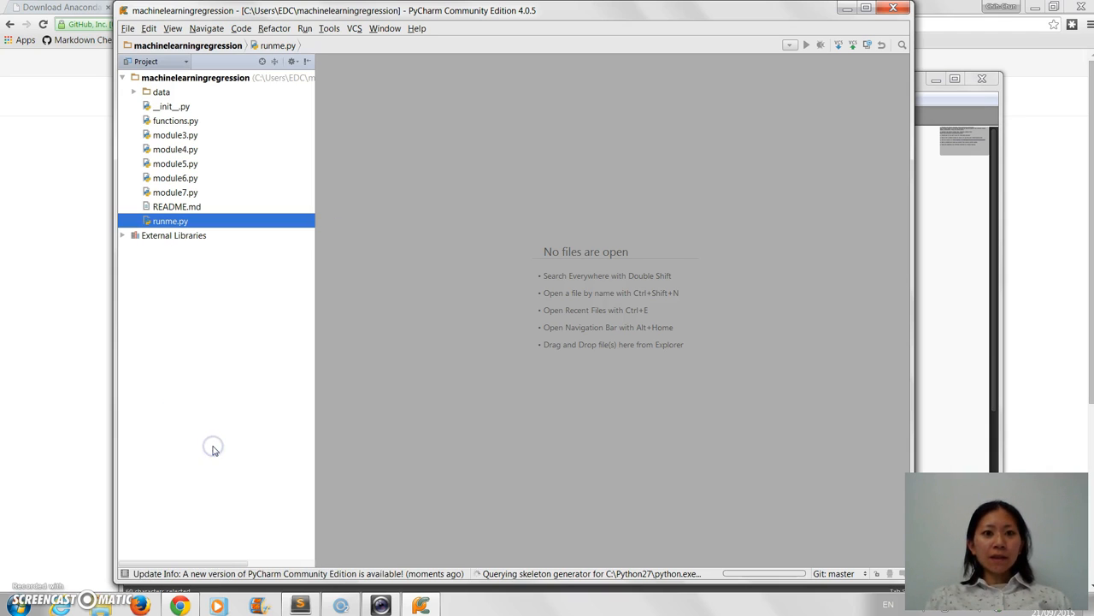
left_click(805, 45)
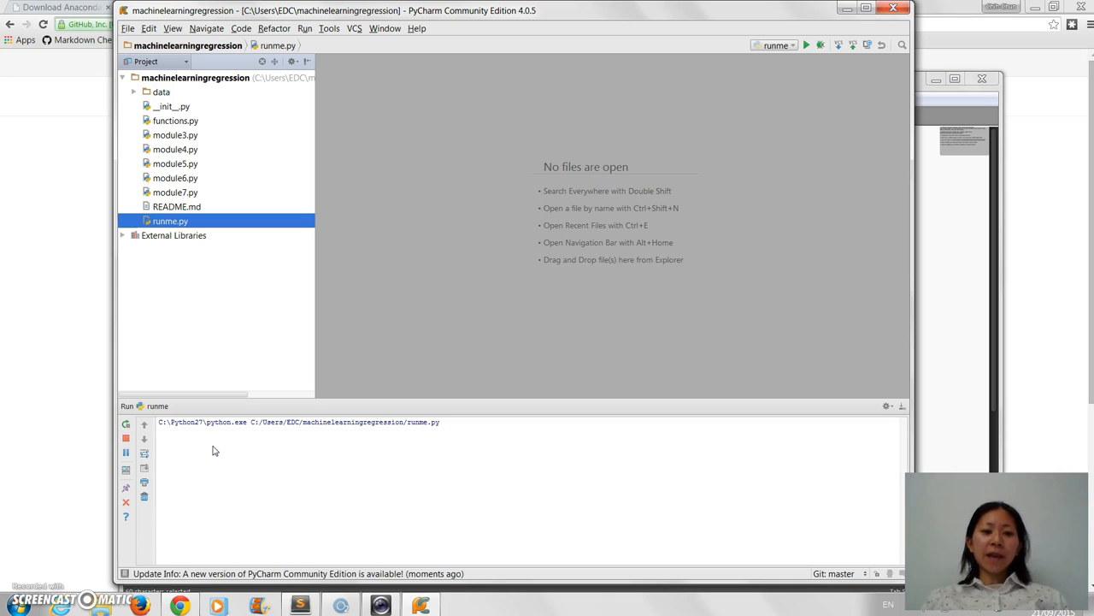
left_click(808, 45)
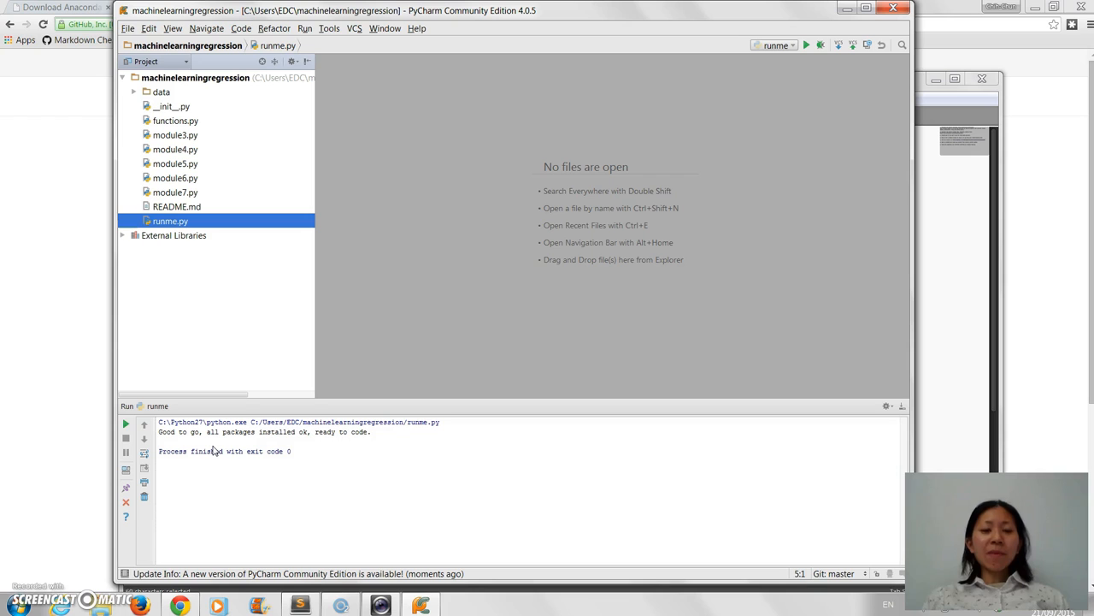